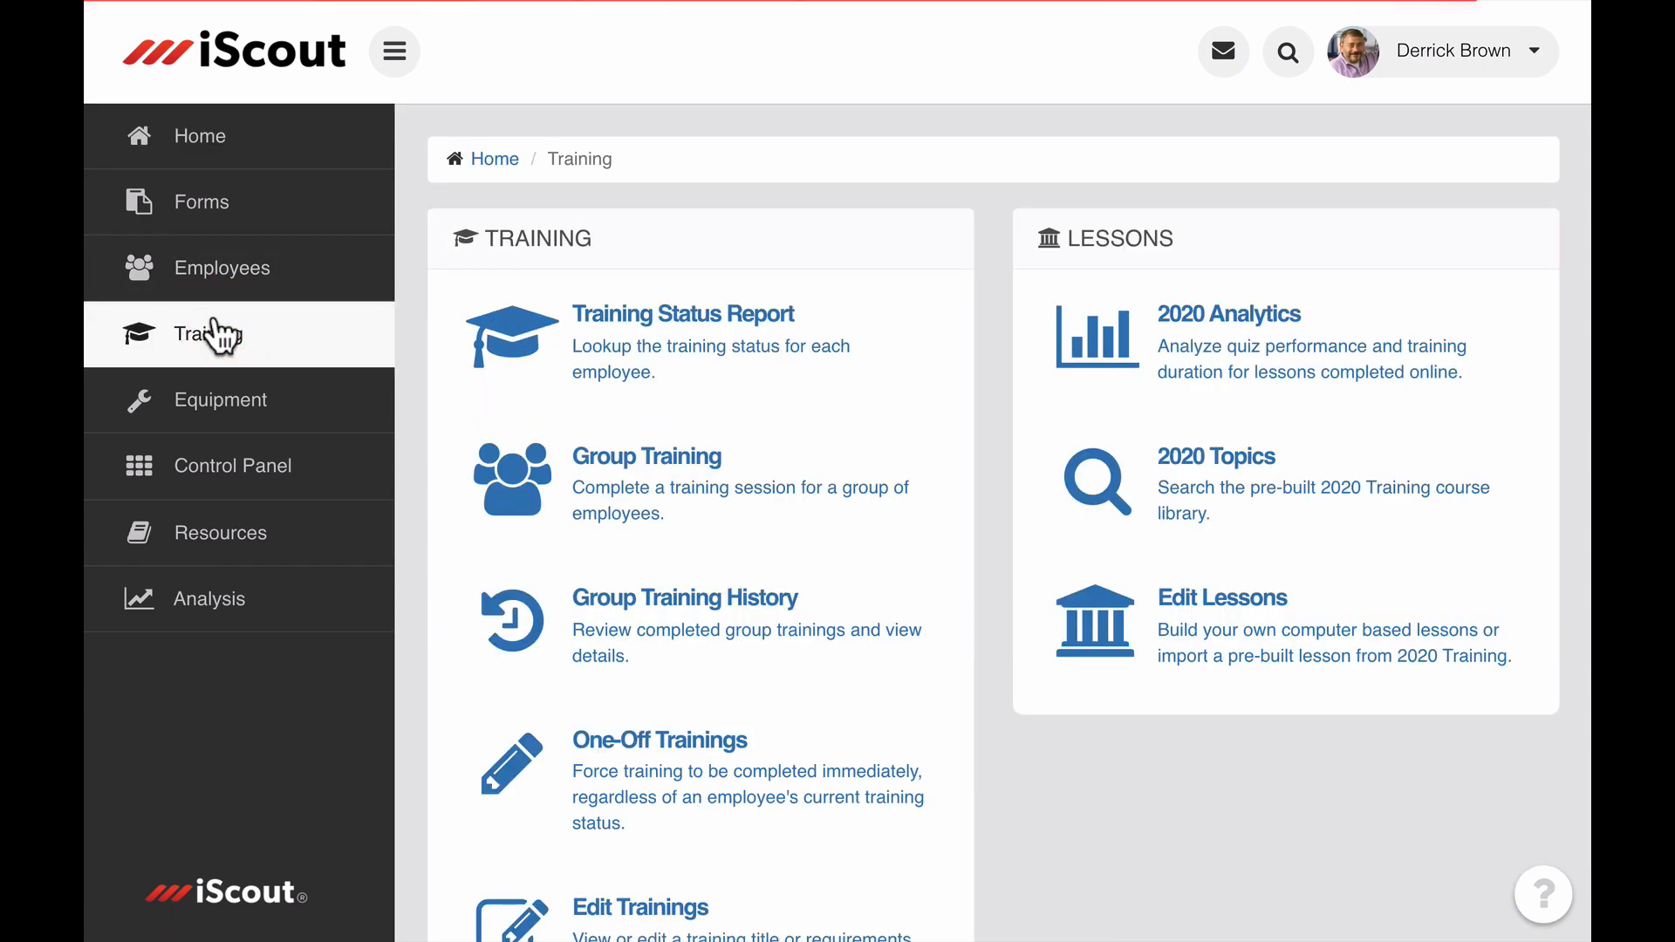
# - Scroll the training list down to the Forklift Operator Evaluation row
pyautogui.scroll(-3)
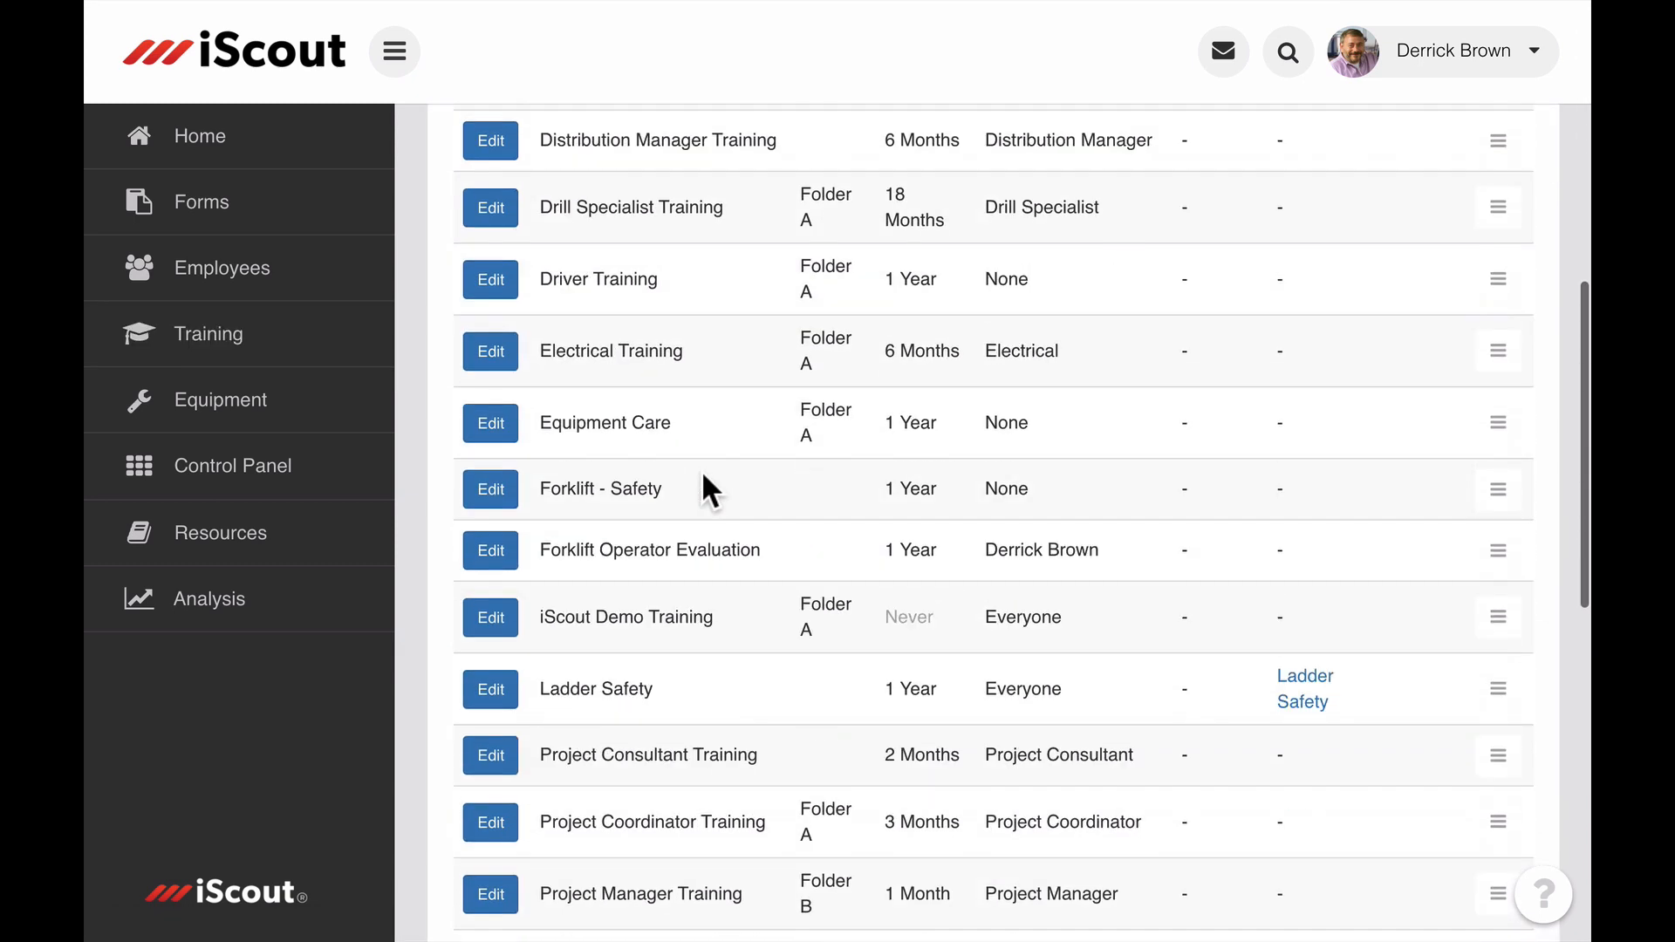
pyautogui.doubleClick(598, 488)
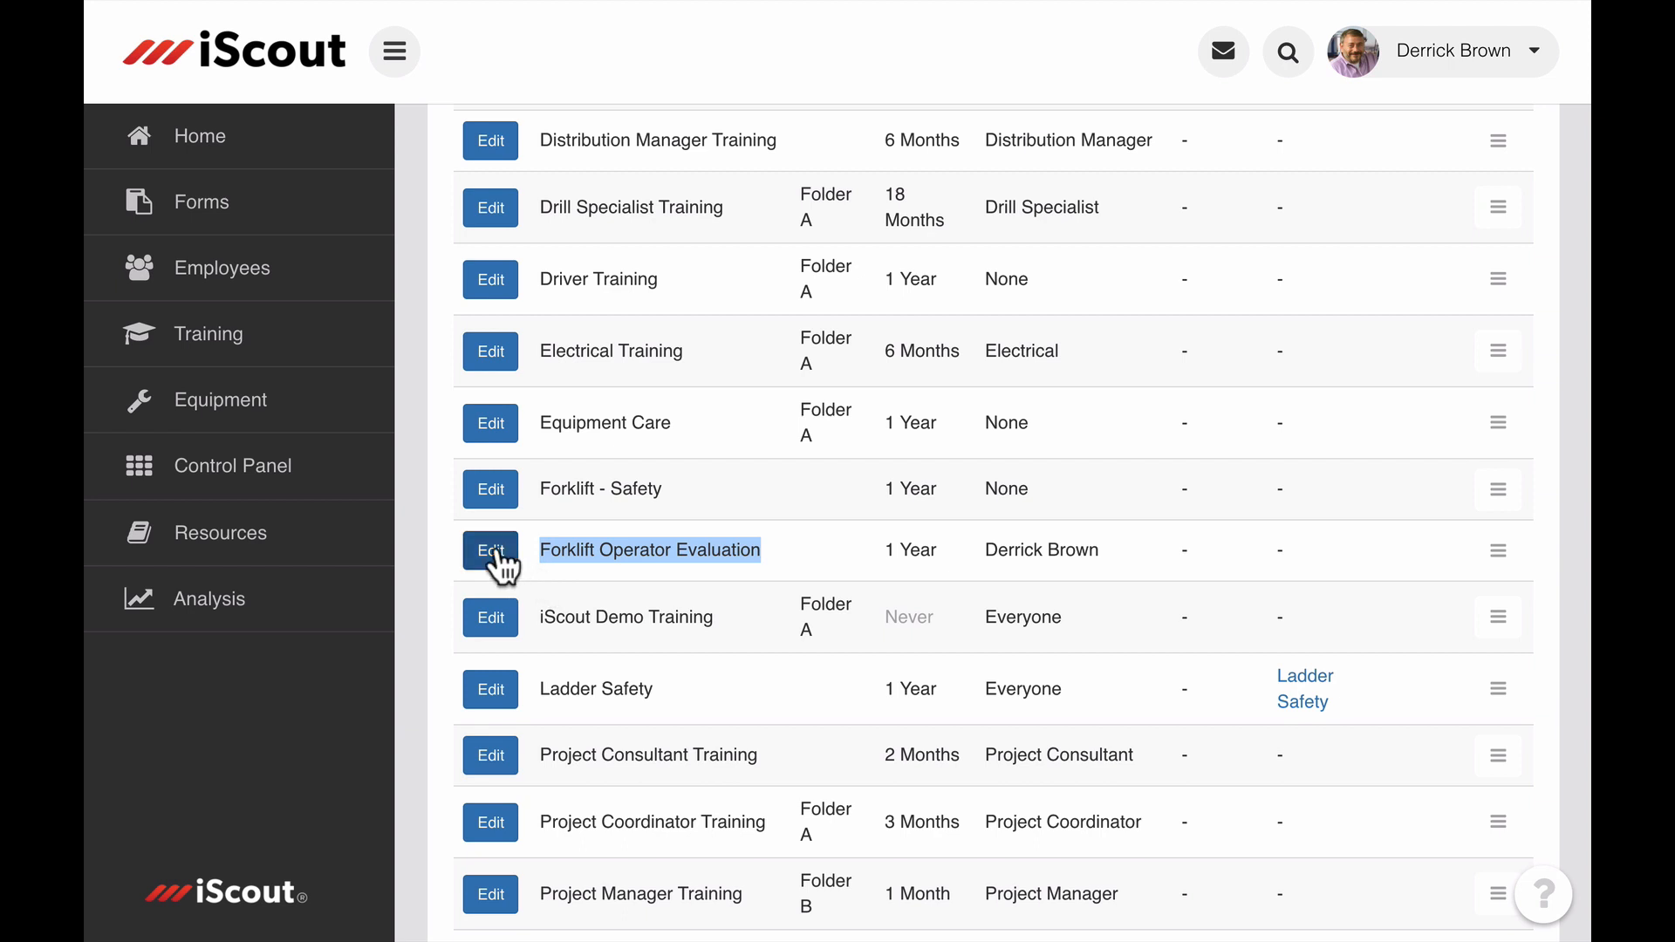
pyautogui.click(488, 549)
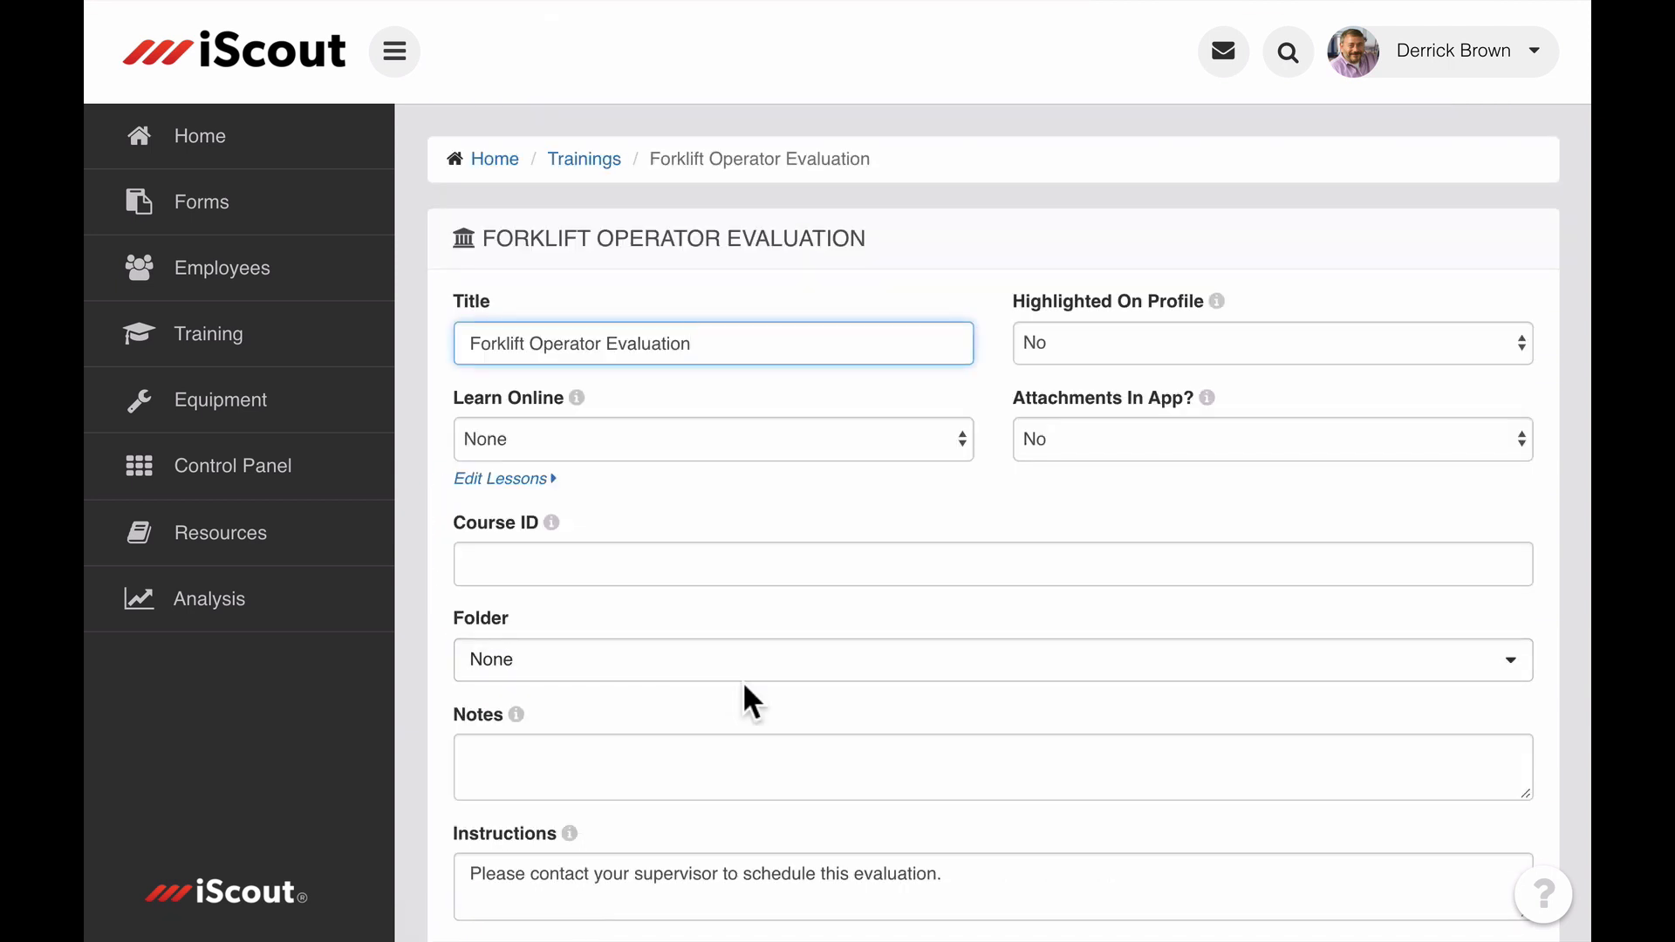
pyautogui.scroll(-3)
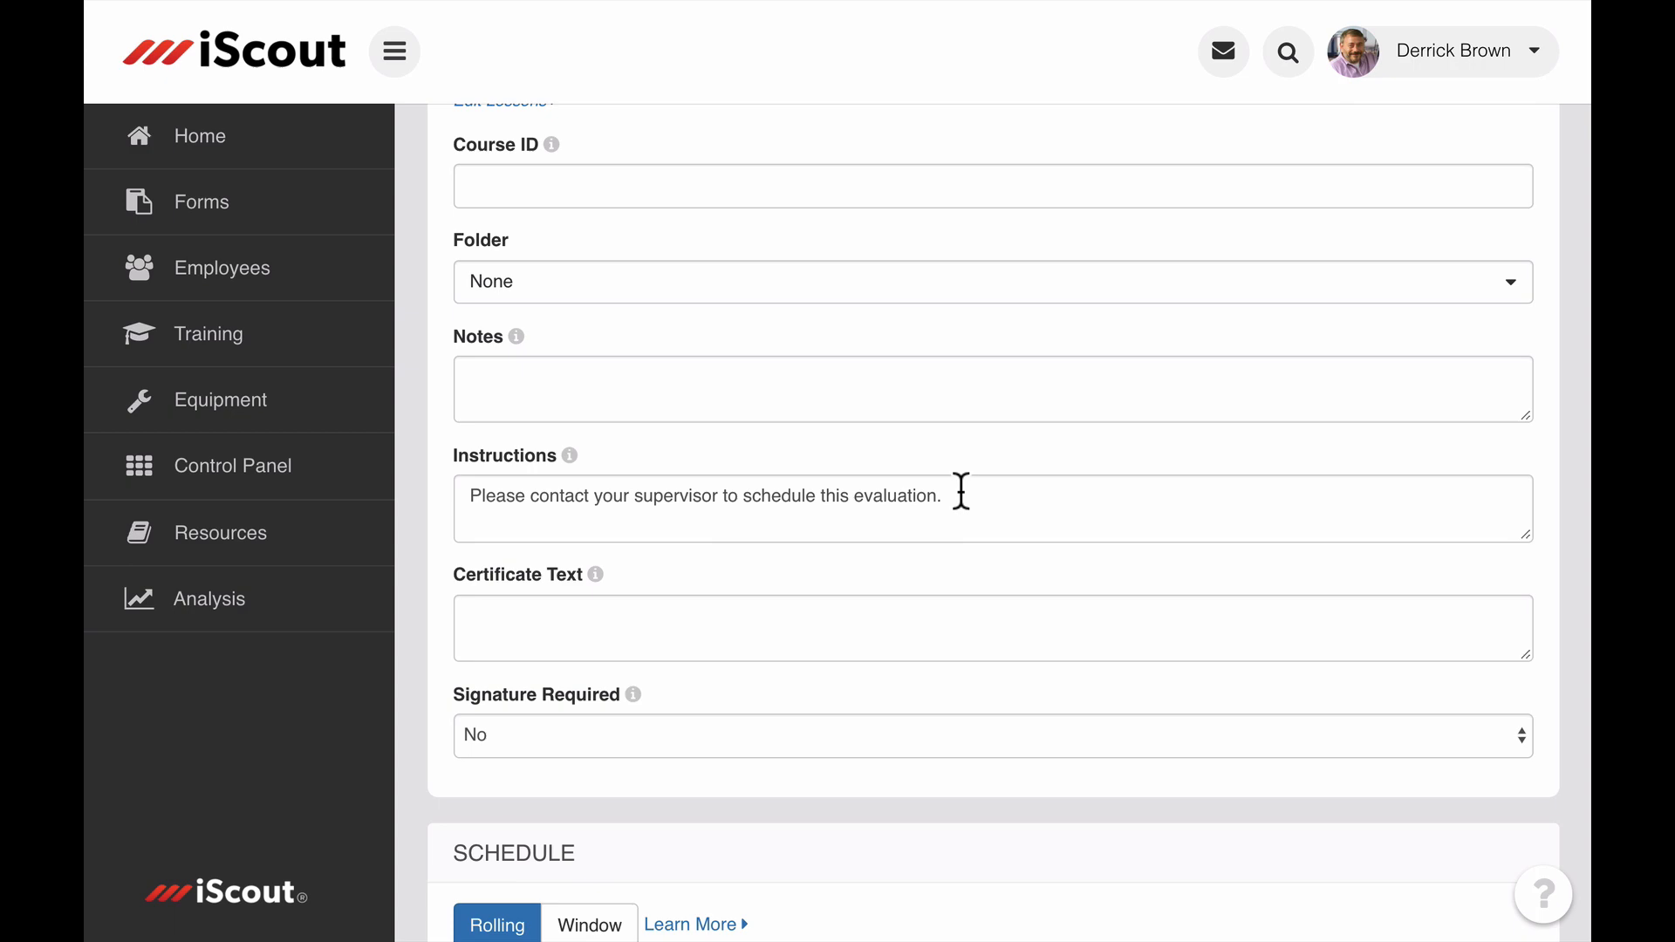
pyautogui.click(208, 333)
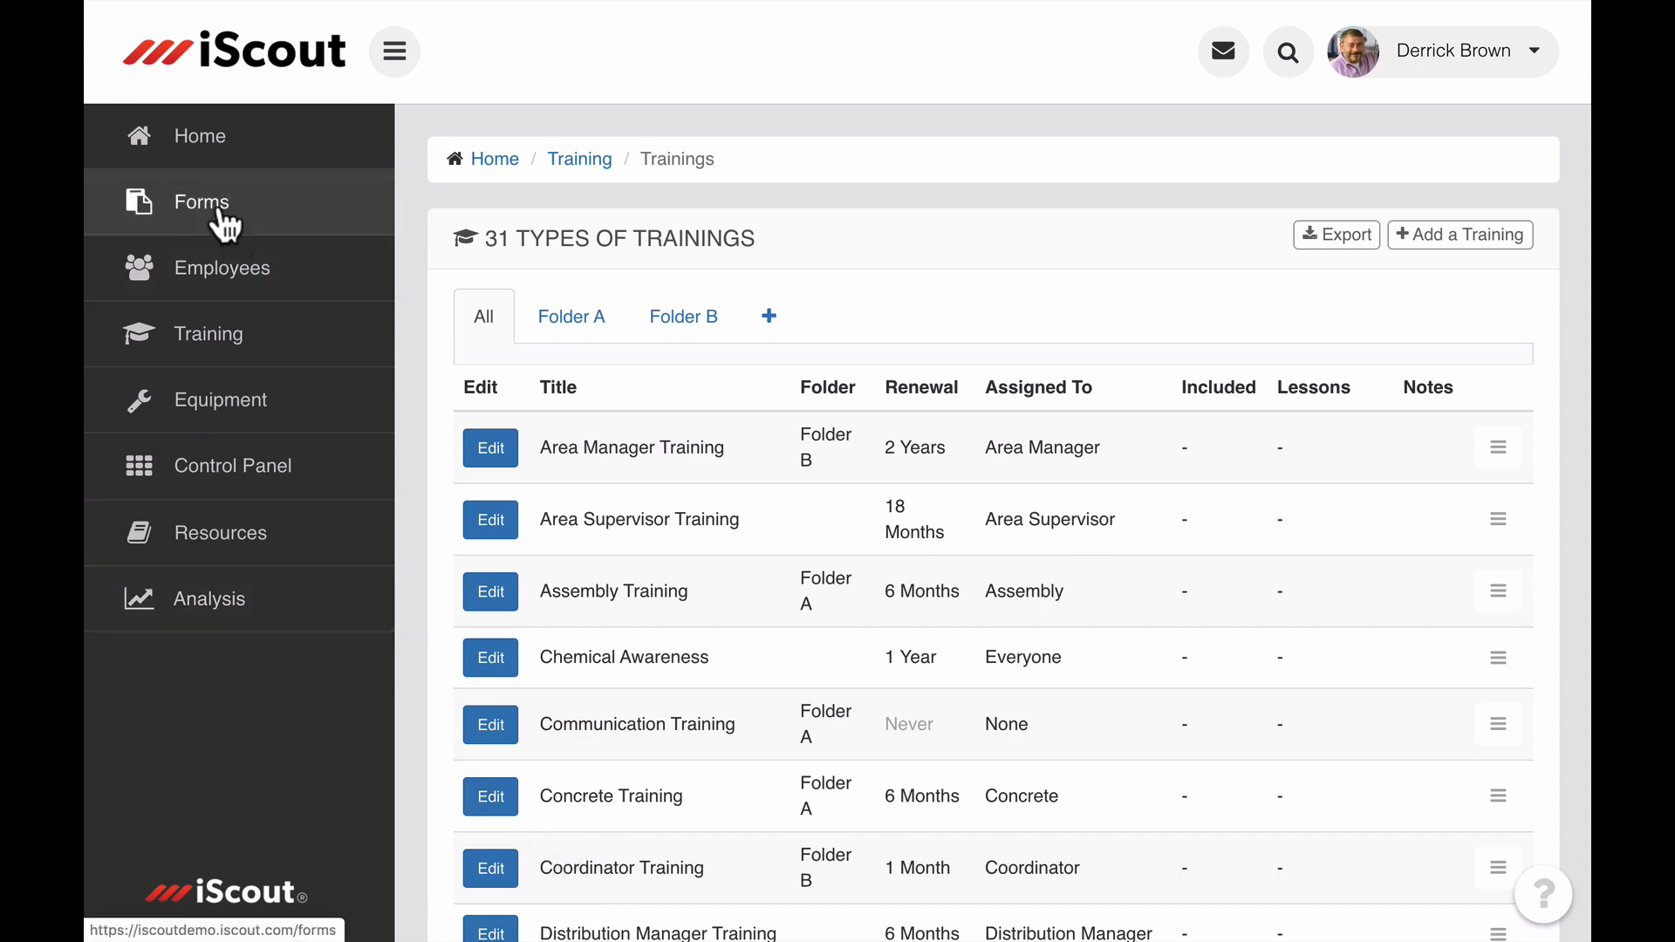
# - Preview the Forklift Operator Evaluation Form from the Forms list, then go back to Training
pyautogui.click(201, 203)
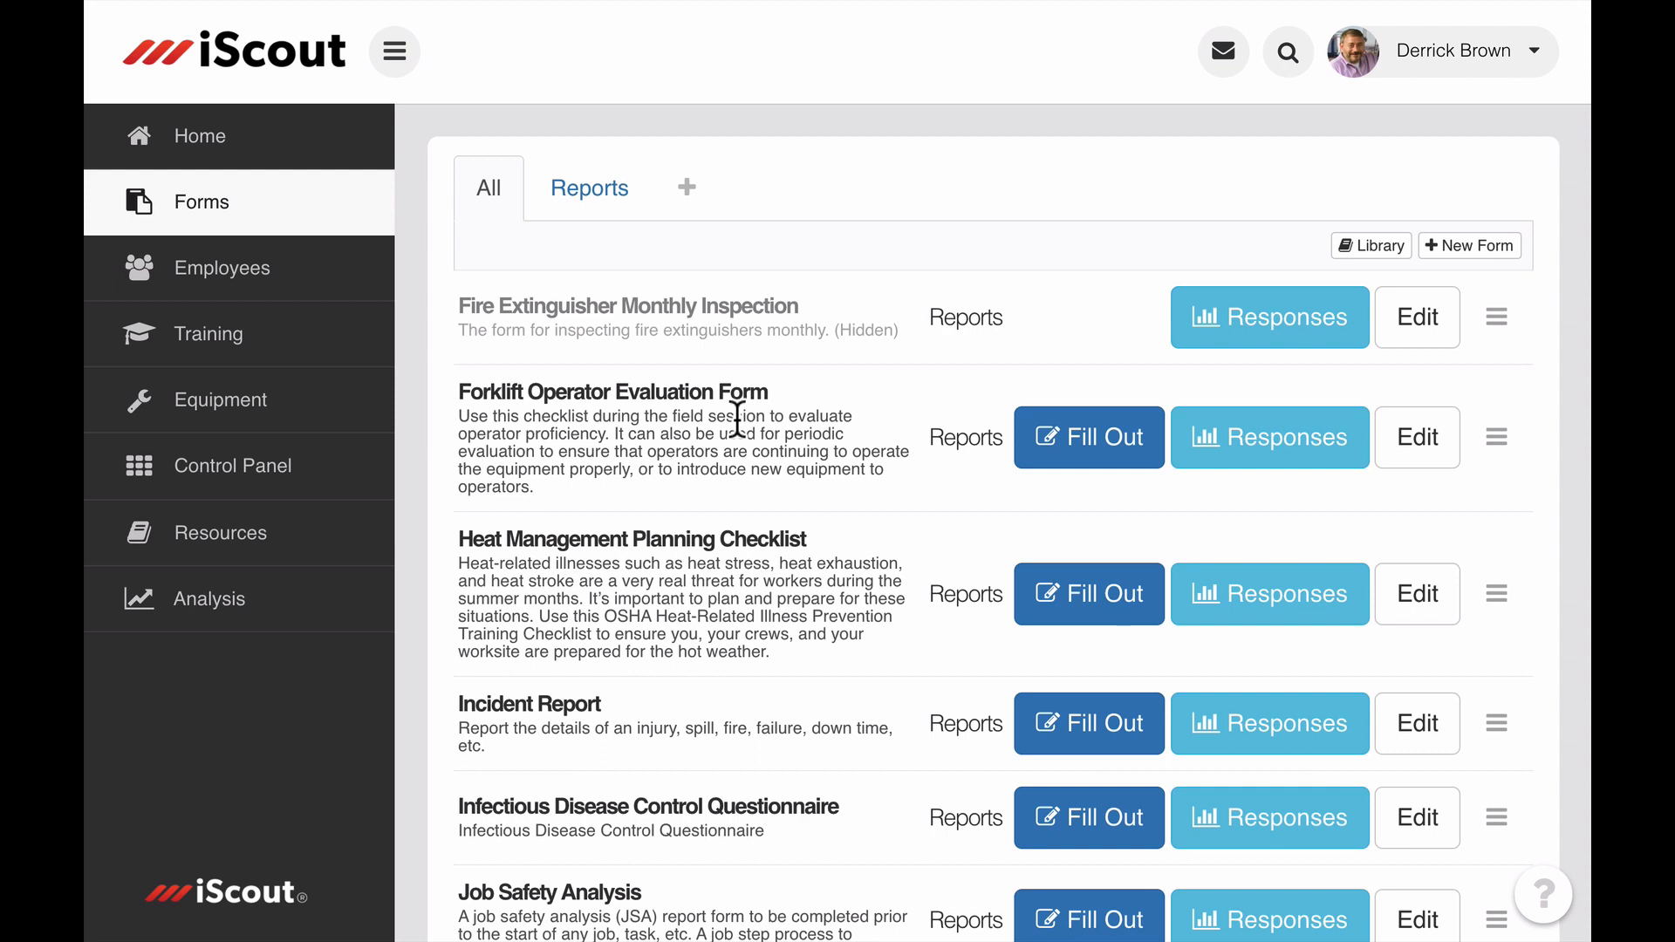
pyautogui.moveTo(802, 396)
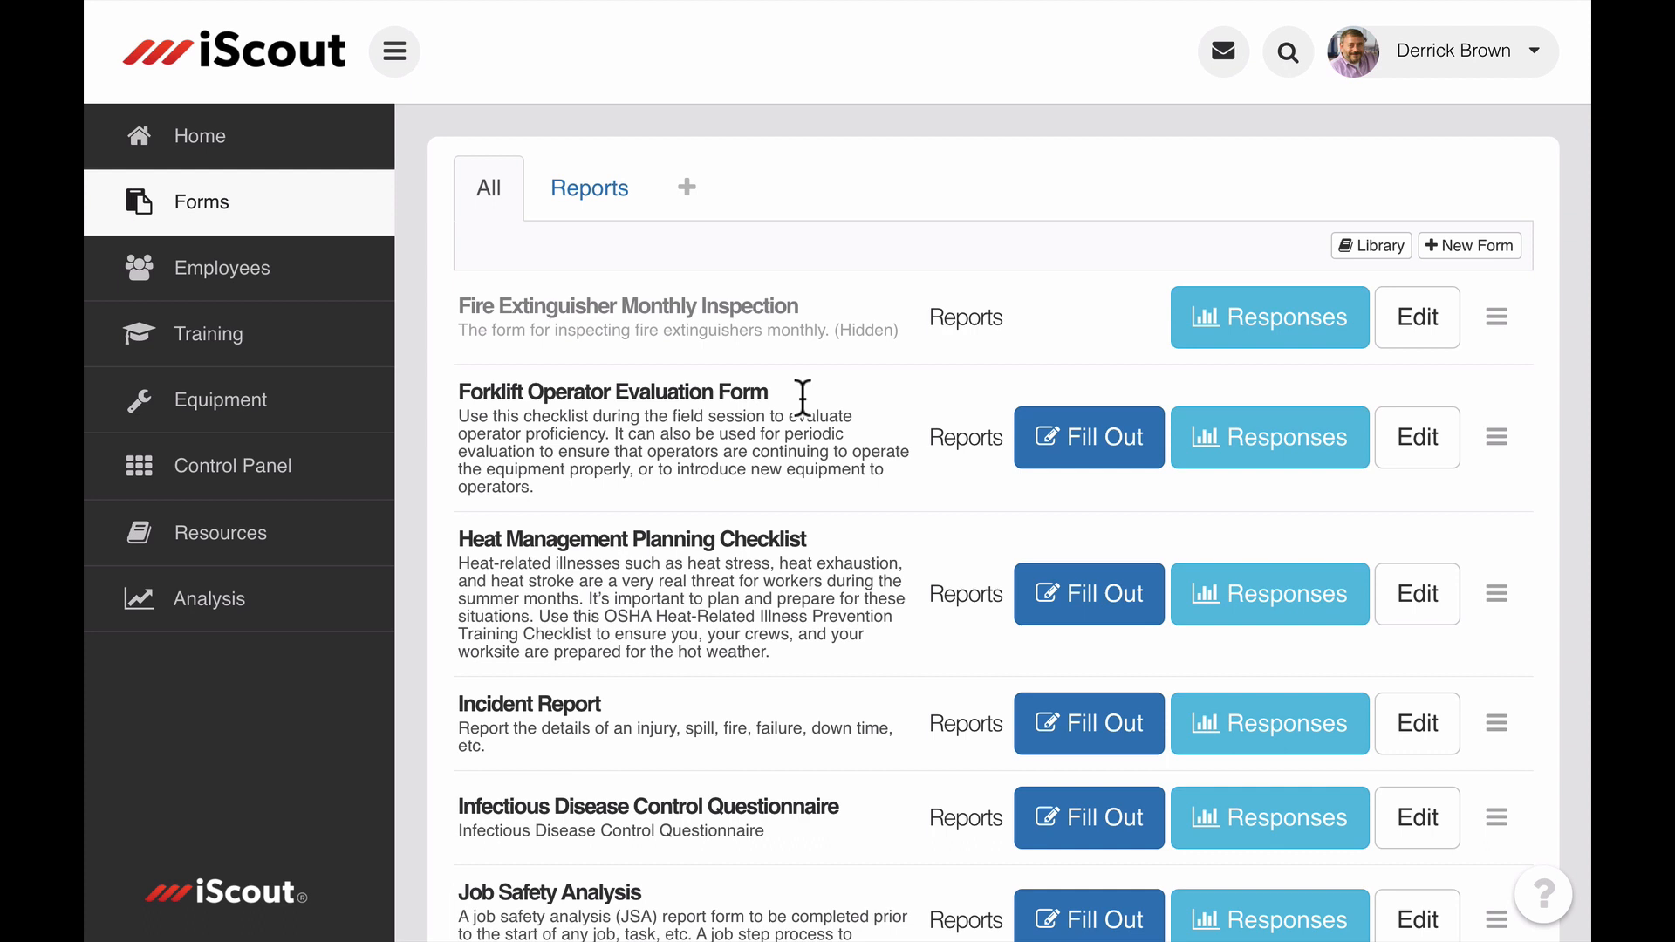
pyautogui.click(1087, 437)
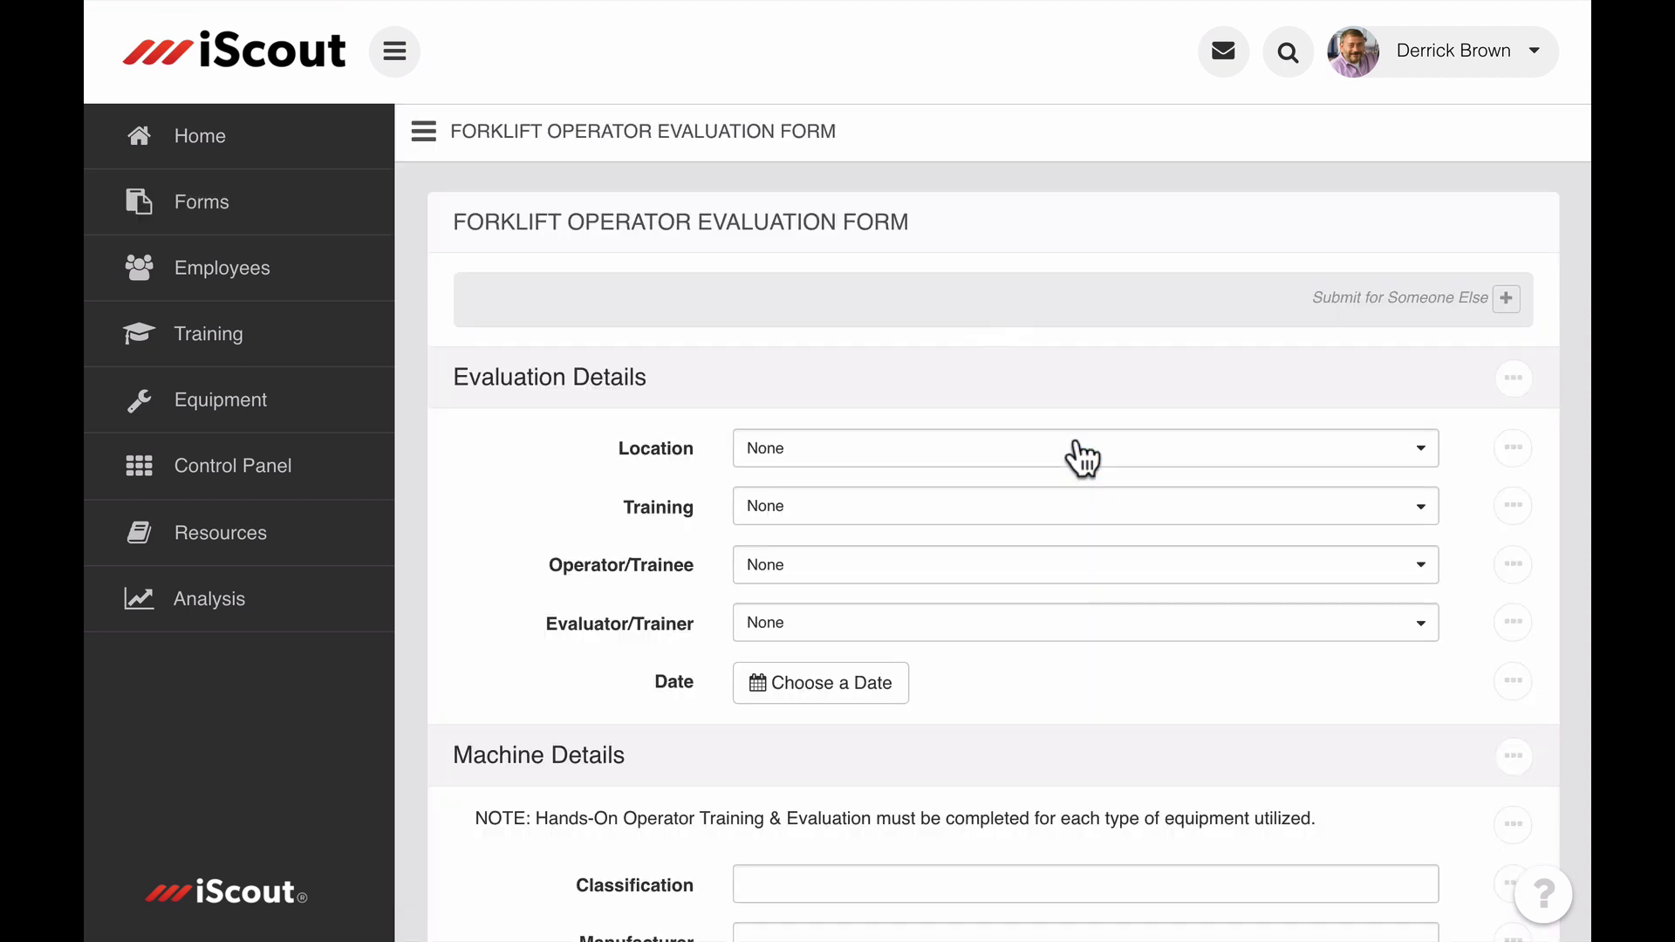
pyautogui.doubleClick(657, 505)
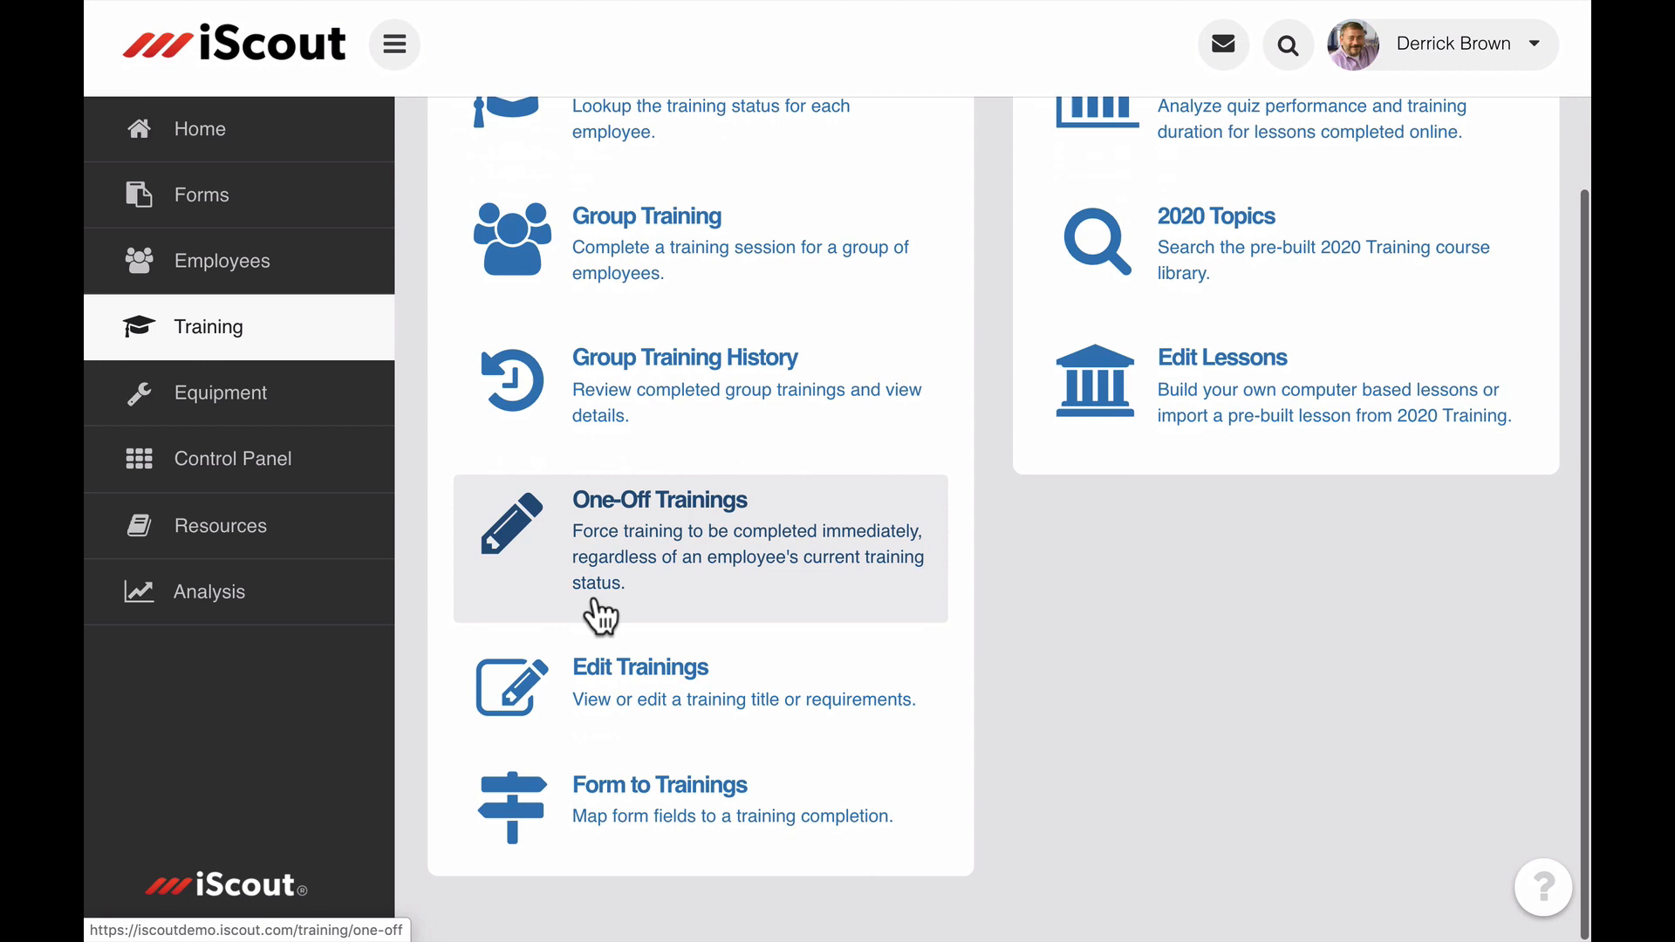
# - Add a new Form to Trainings mapping and choose the Forklift Operator Evaluation Form
pyautogui.click(659, 783)
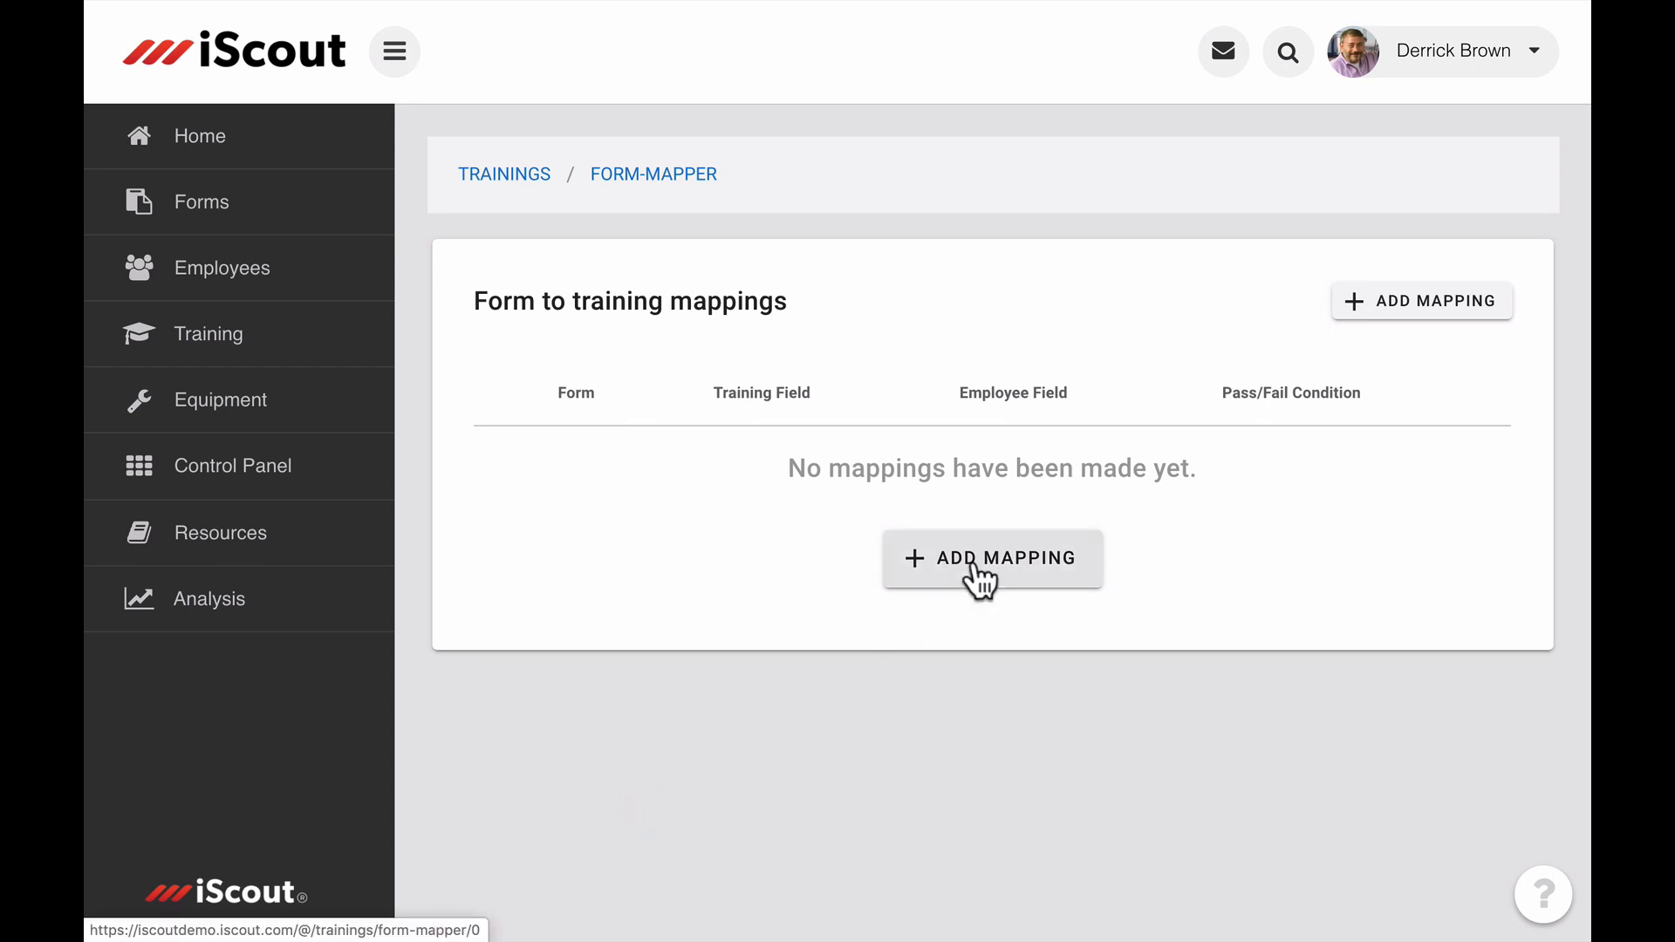
pyautogui.click(990, 556)
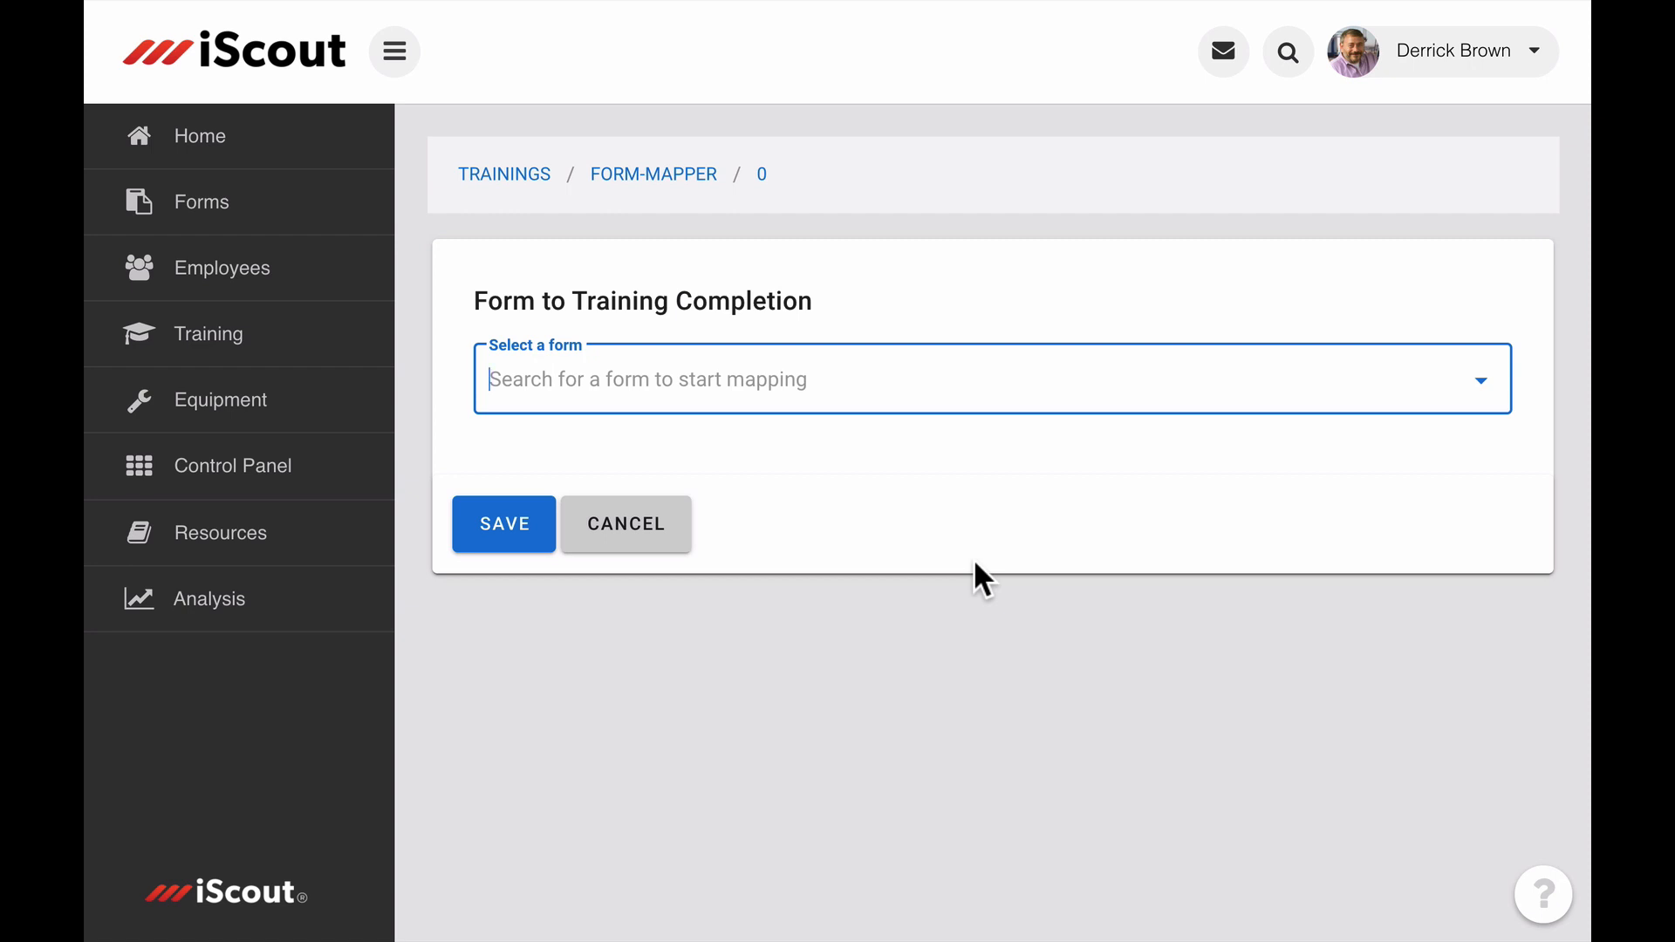
pyautogui.click(991, 378)
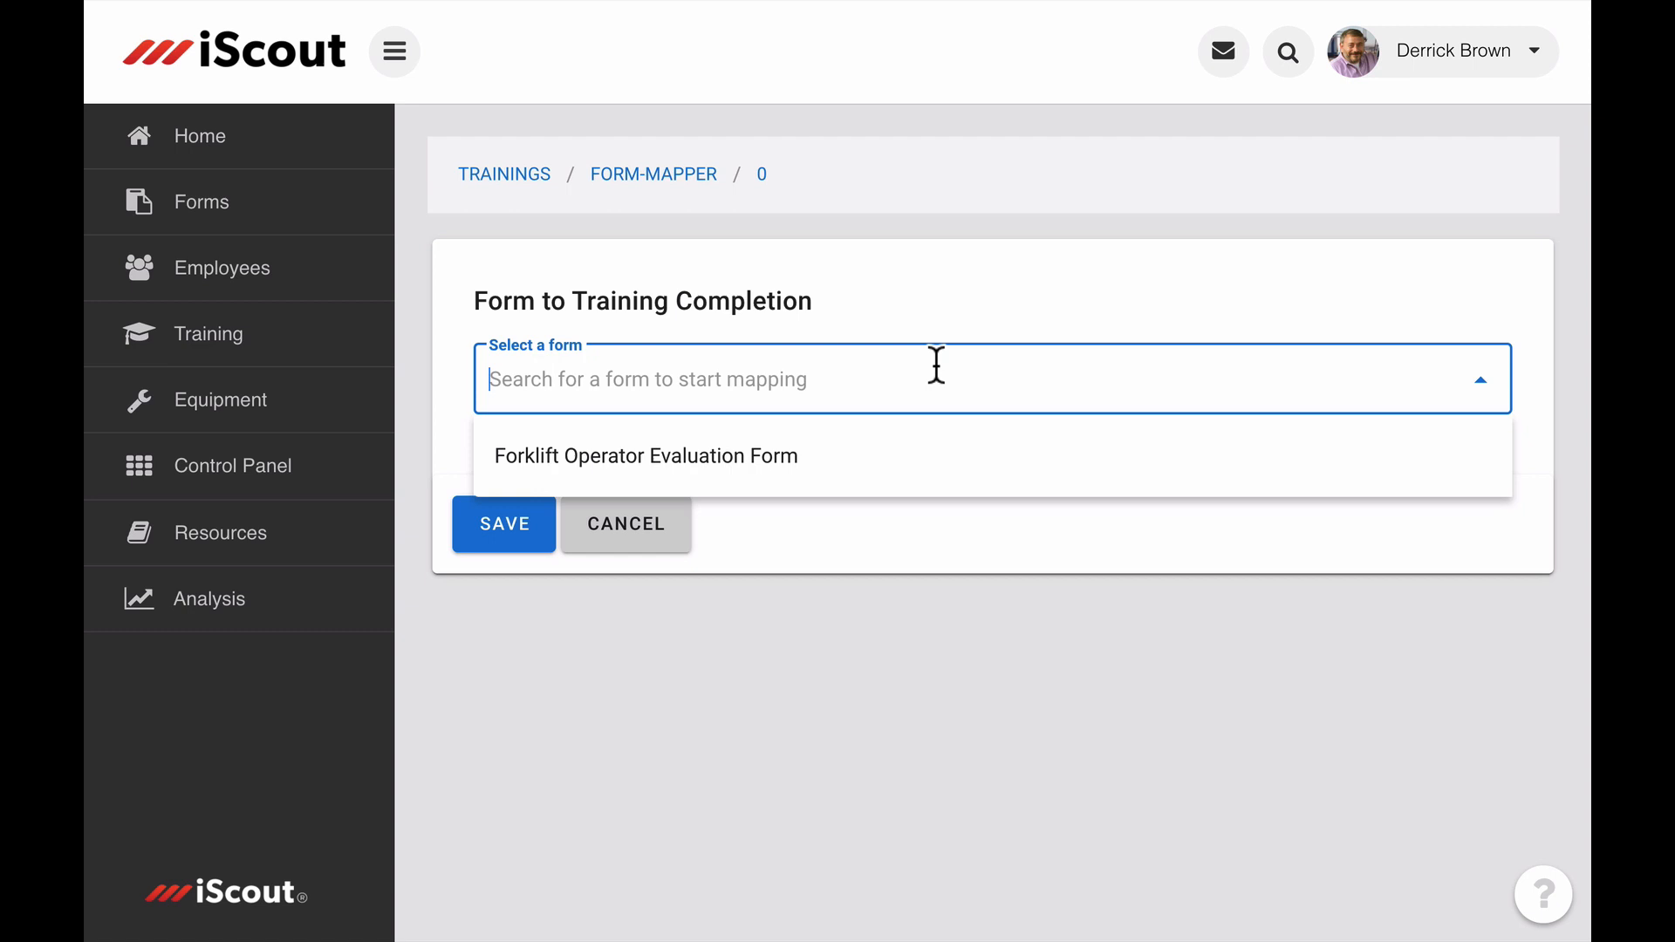
pyautogui.click(643, 456)
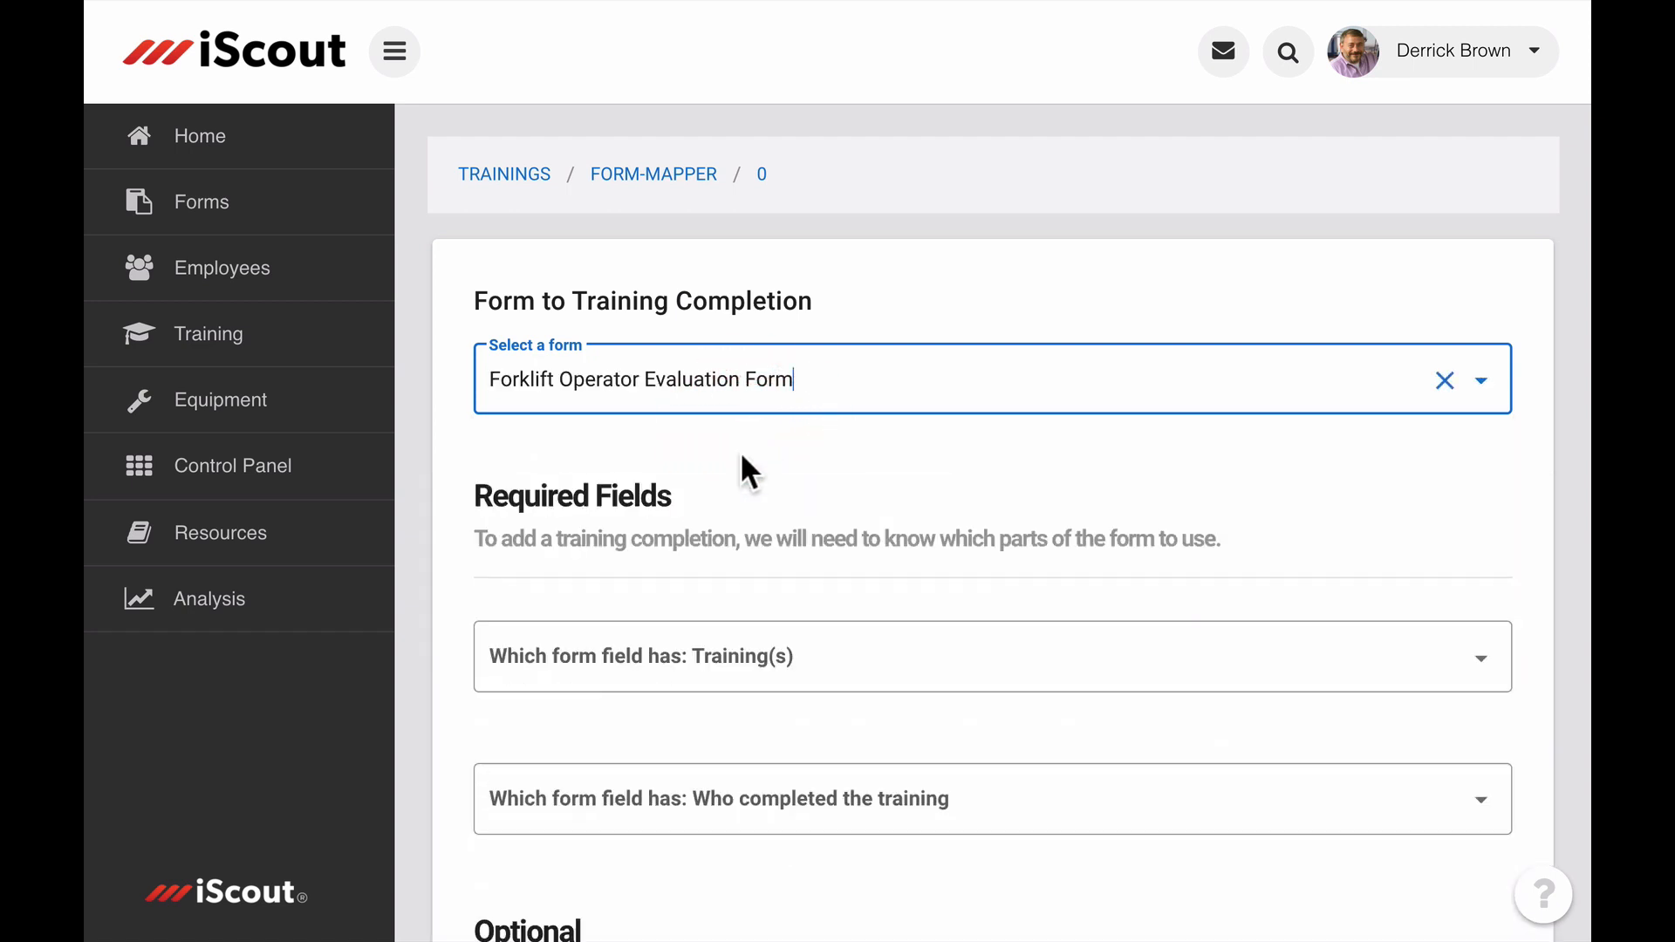
pyautogui.click(991, 656)
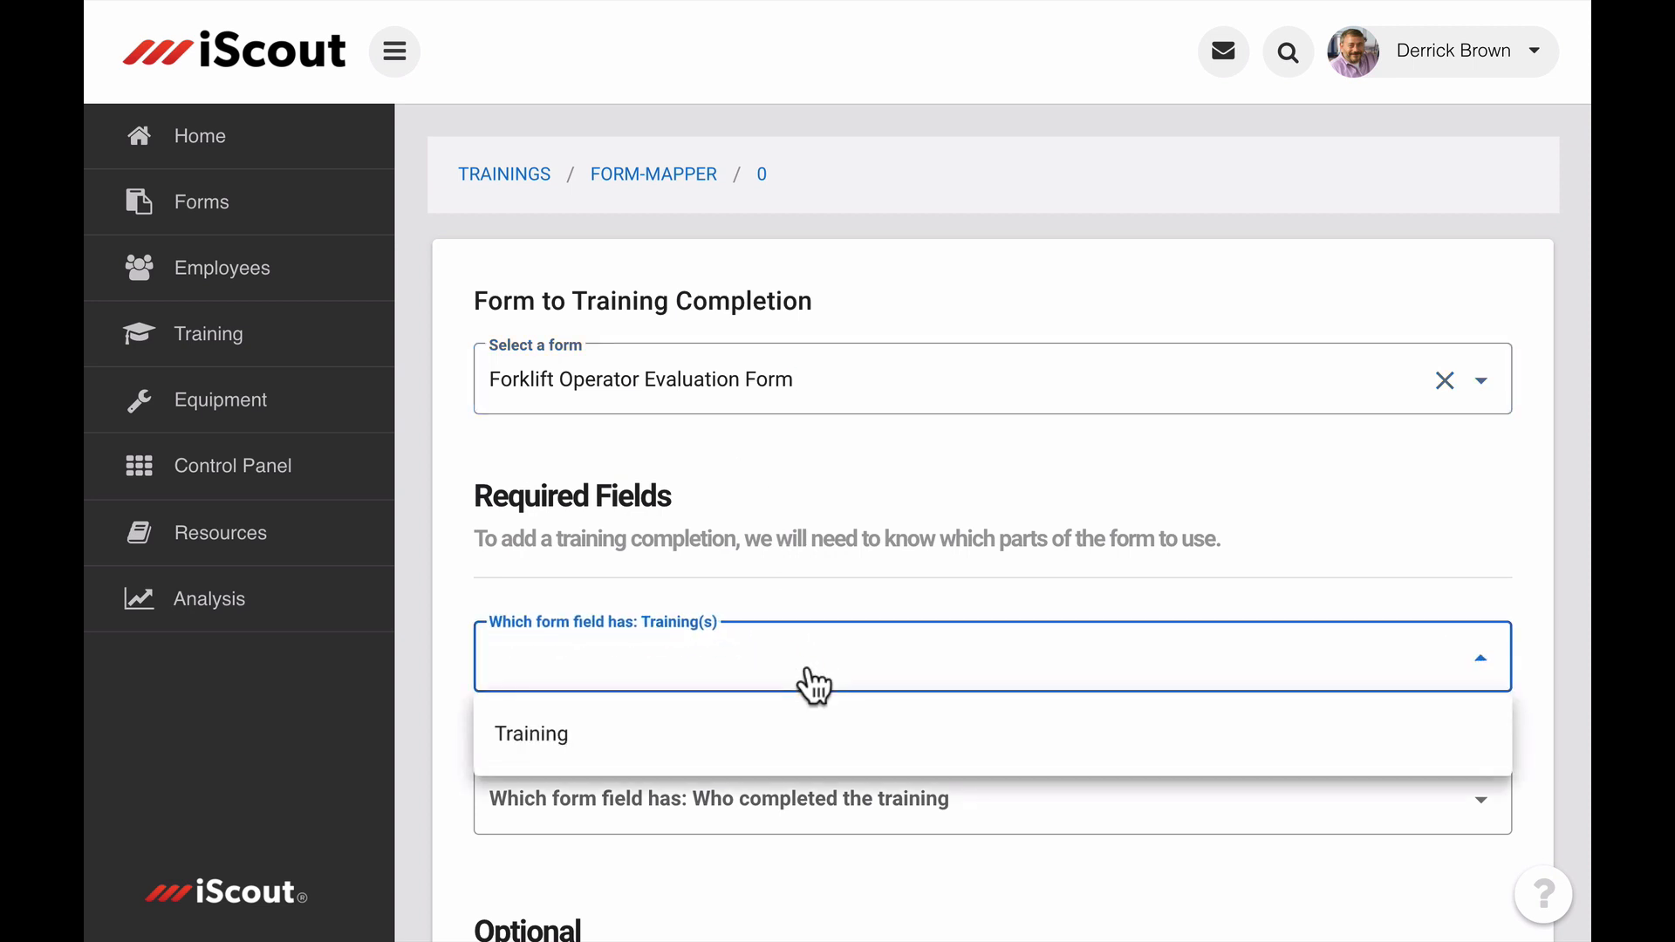
# - Map Training(s) to the Training field and Who completed to Operator/Trainee
pyautogui.click(530, 734)
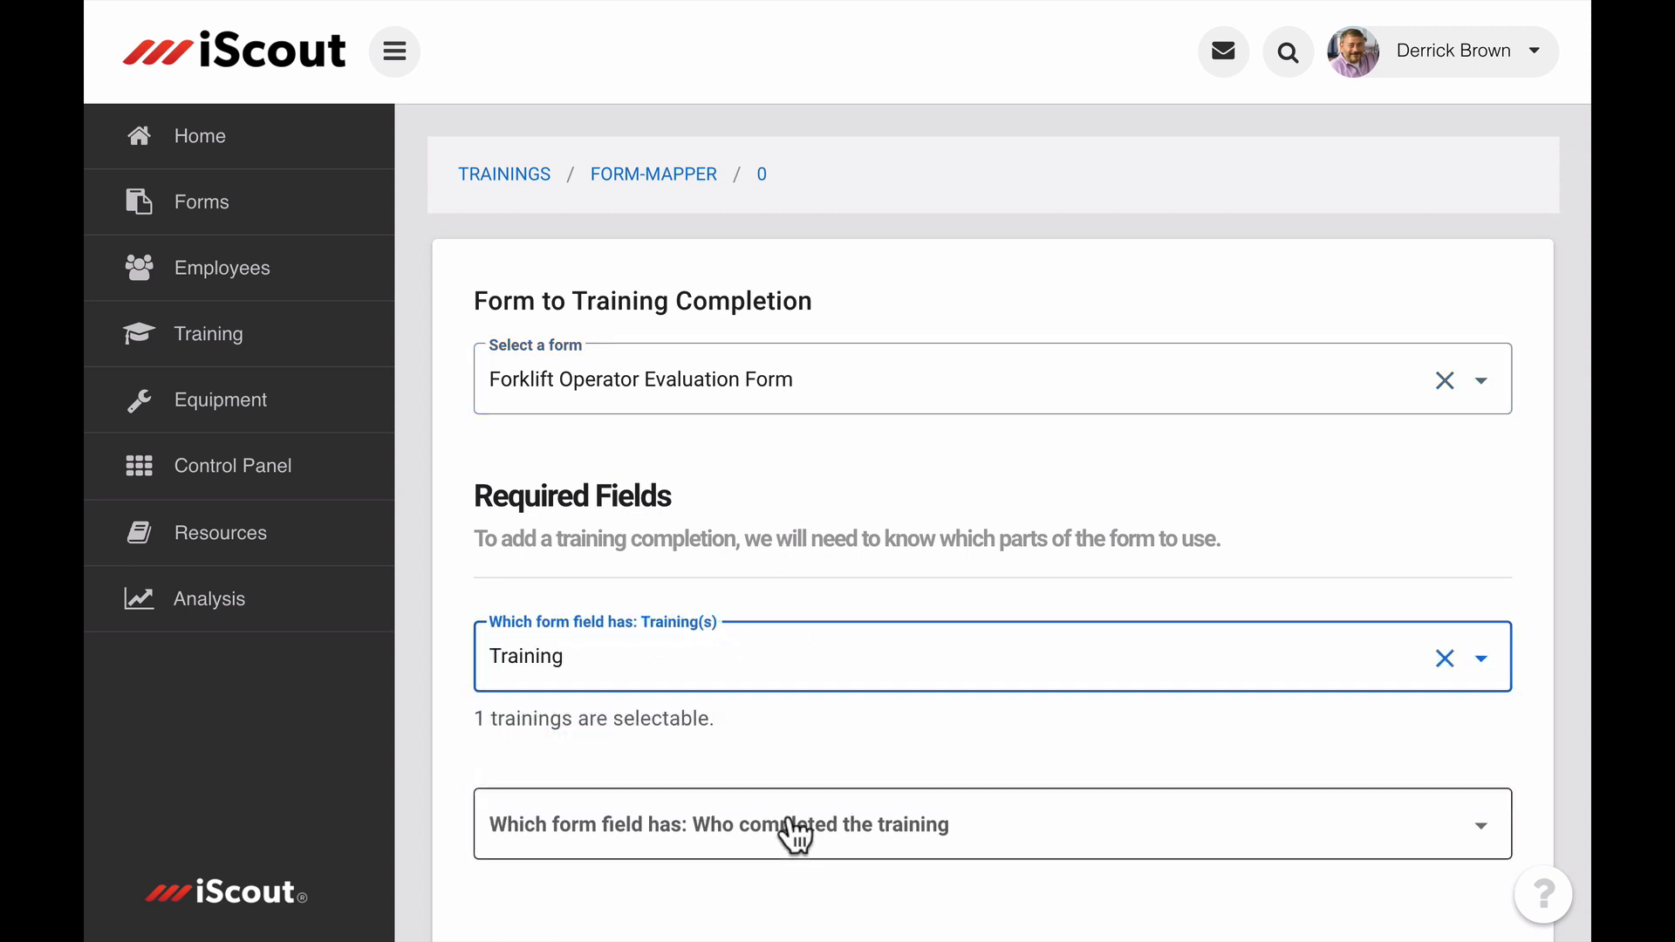
pyautogui.click(991, 823)
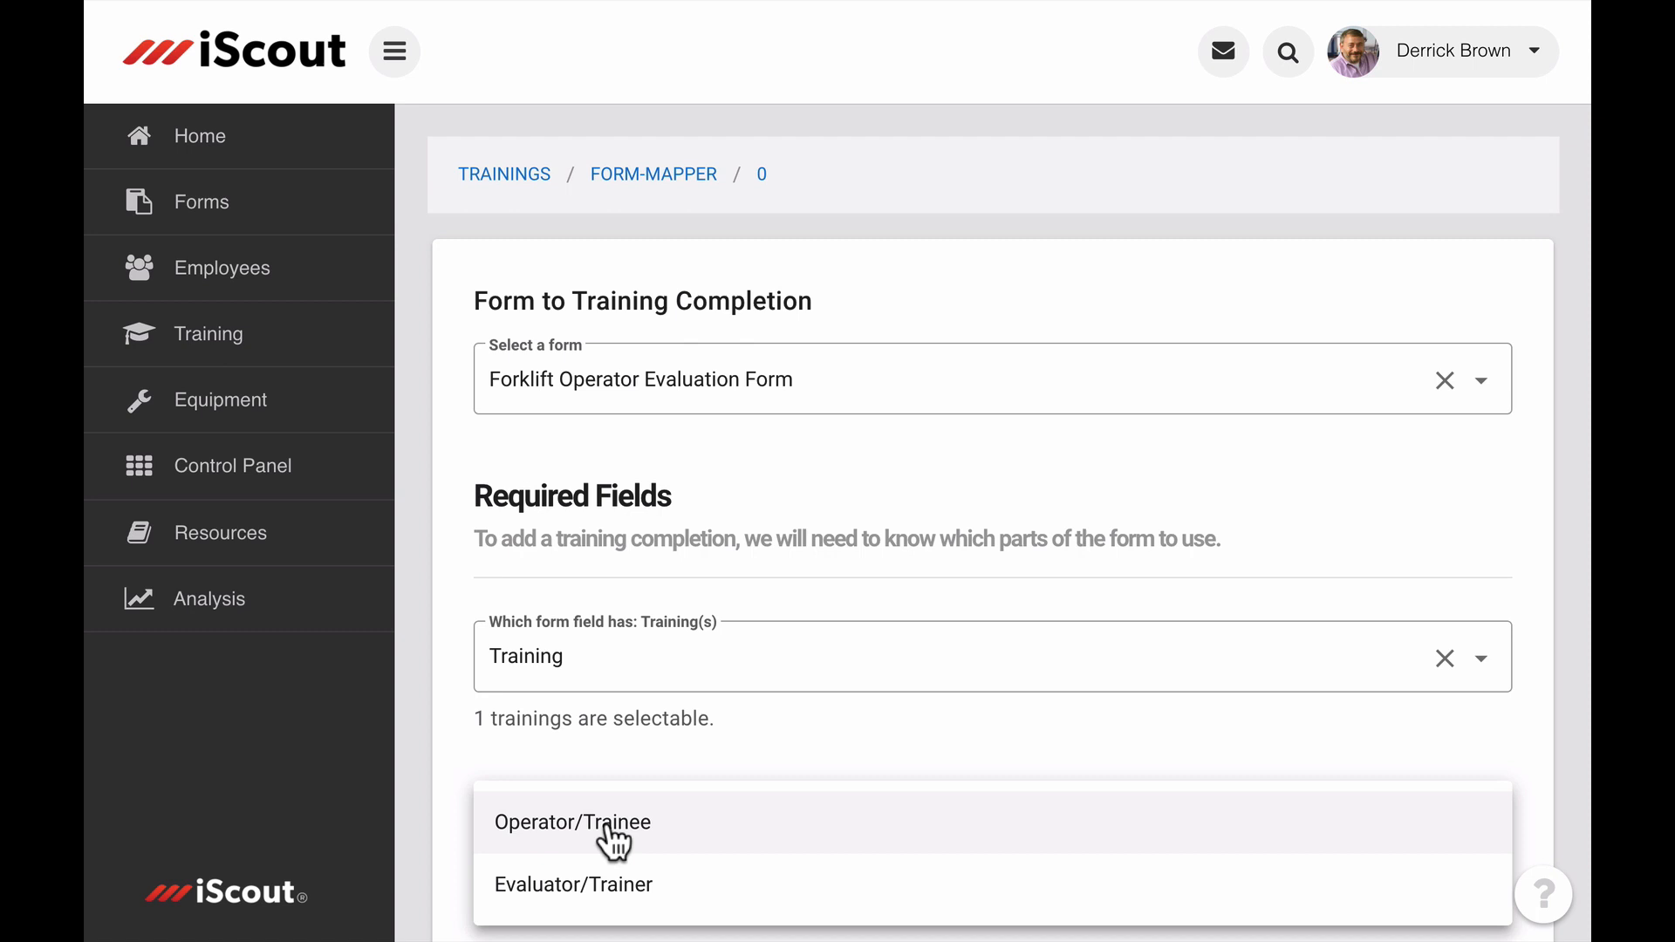
pyautogui.click(572, 821)
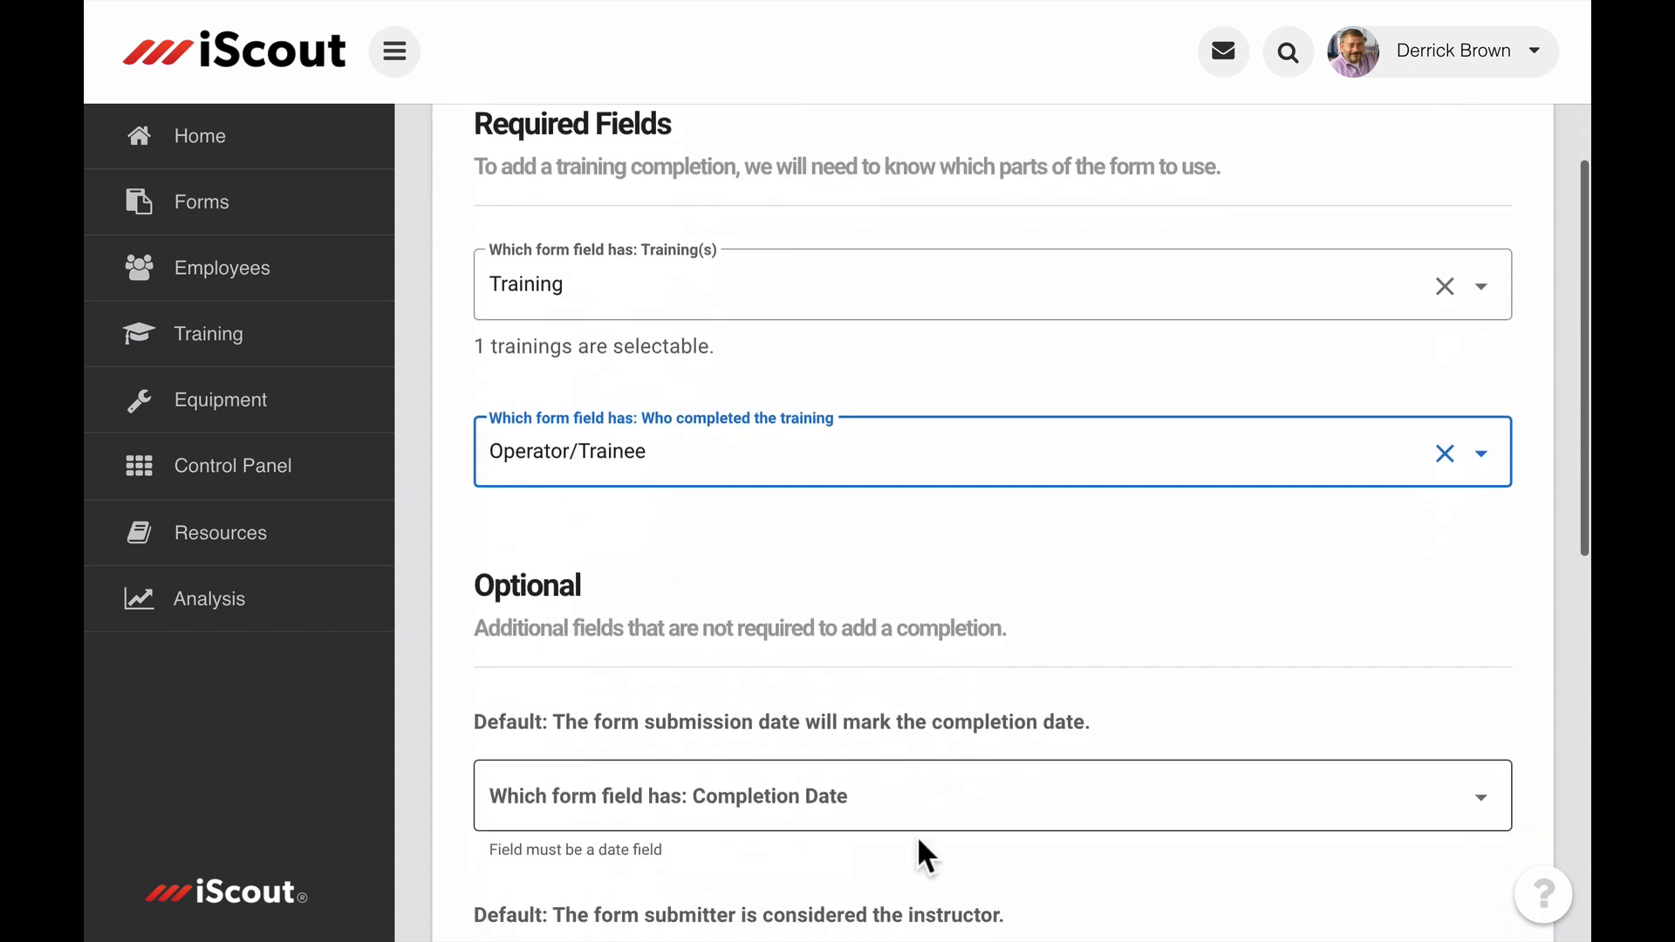
pyautogui.scroll(-3)
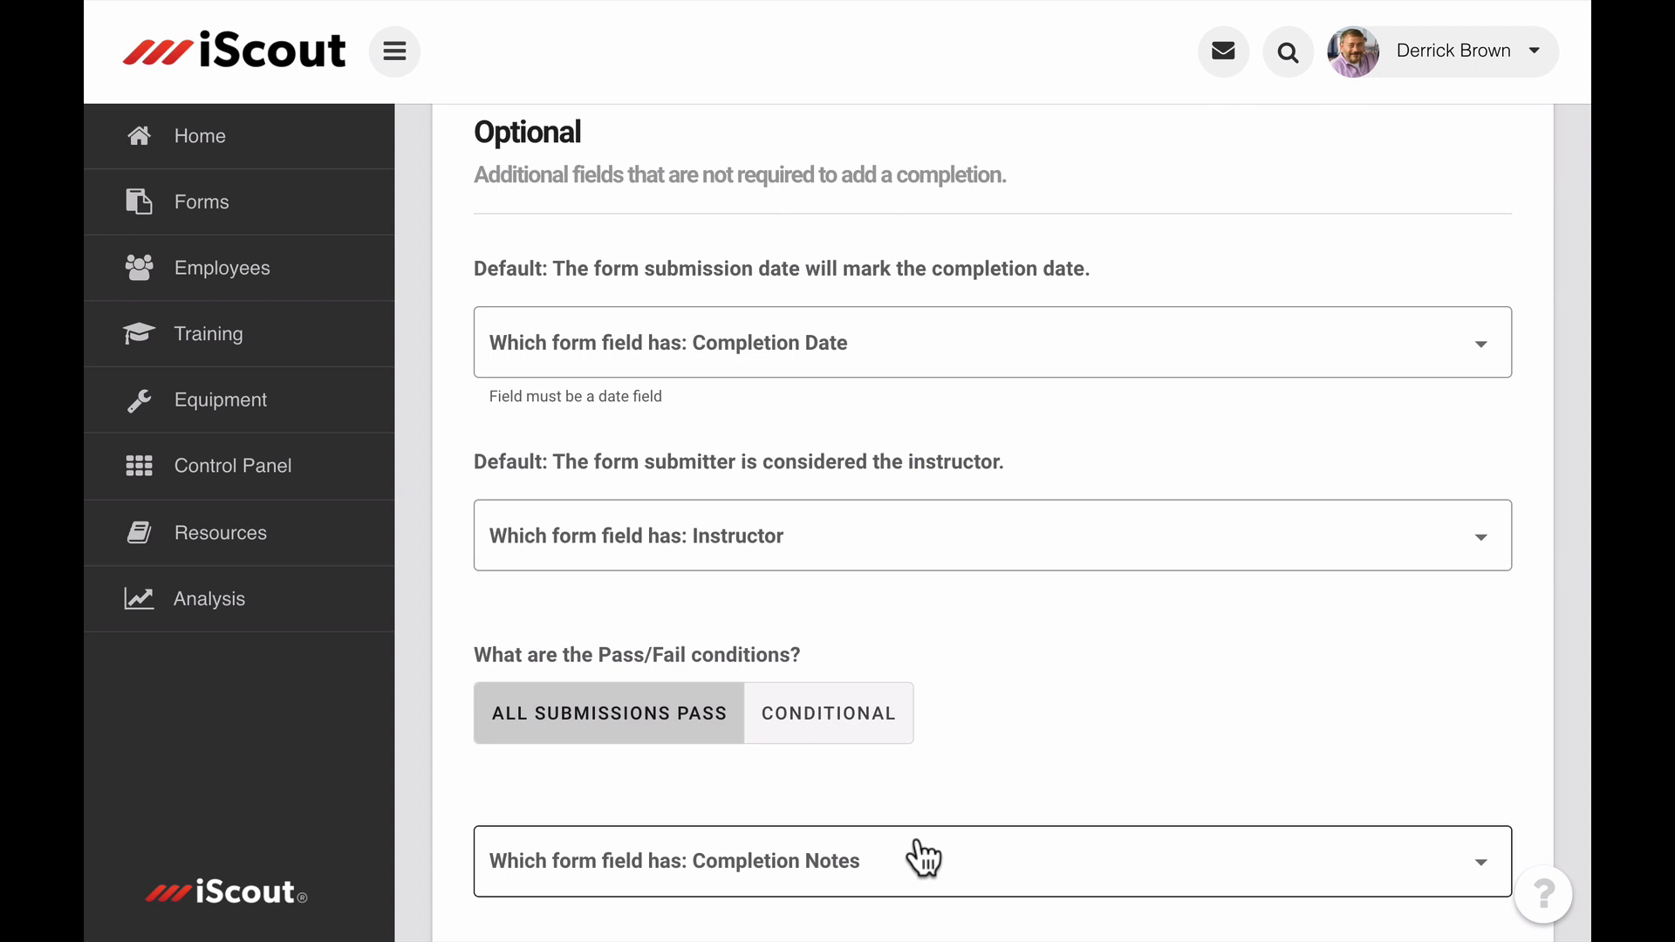
pyautogui.moveTo(827, 712)
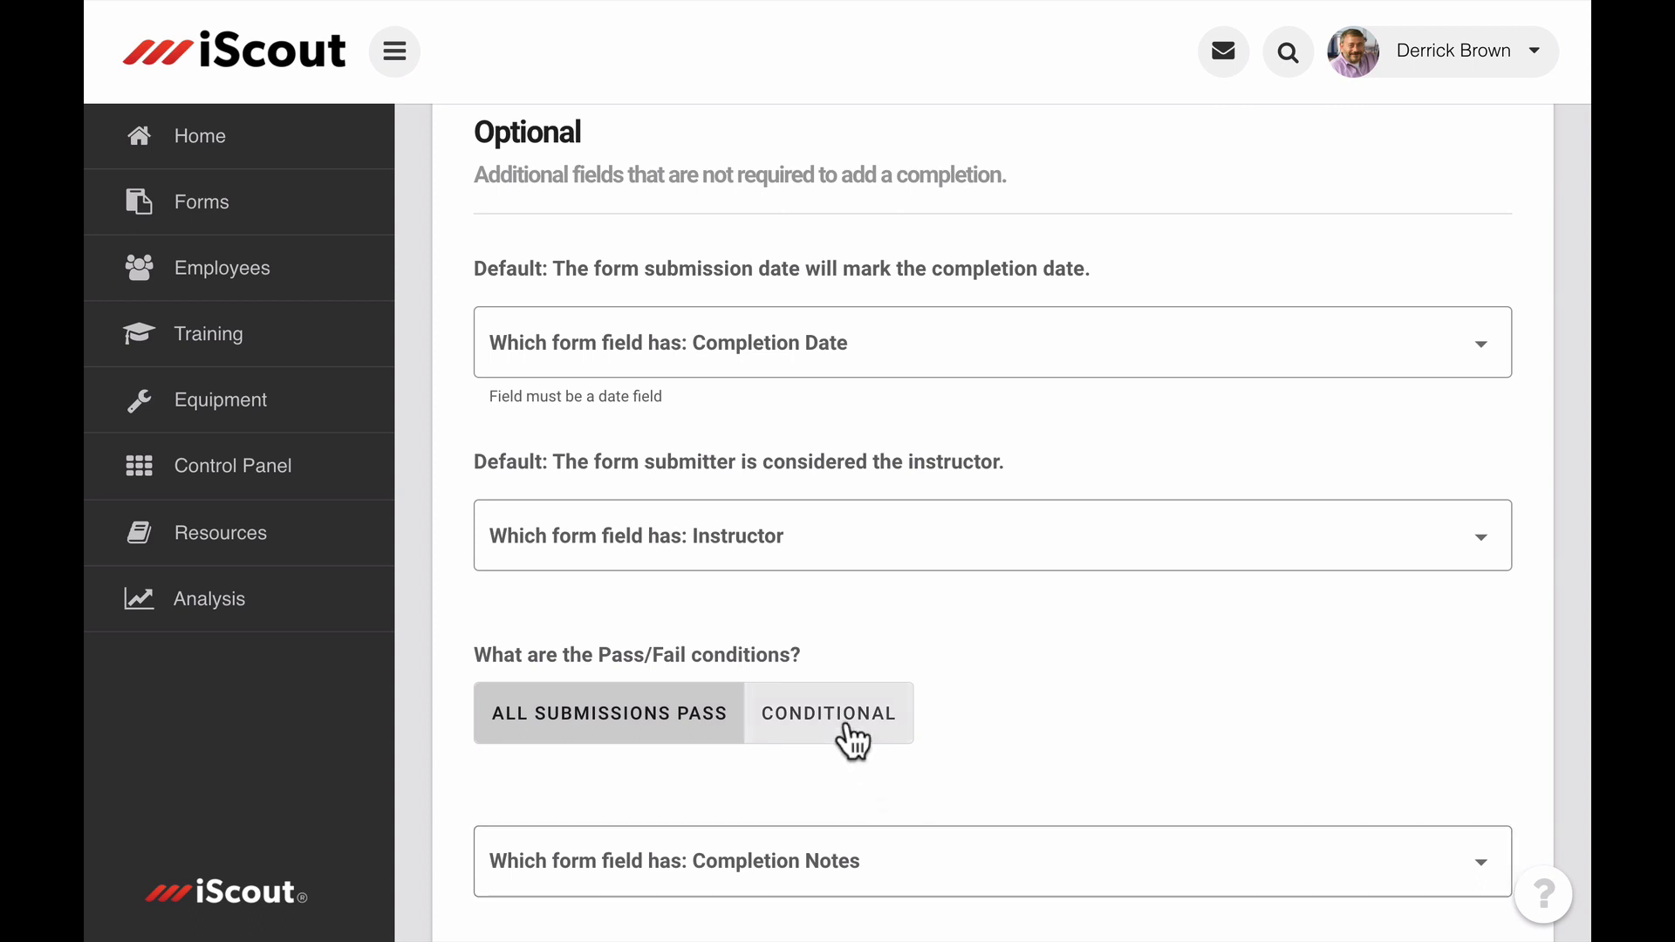
# - Make pass/fail conditional, requiring Completion Status to be Pass
pyautogui.click(827, 712)
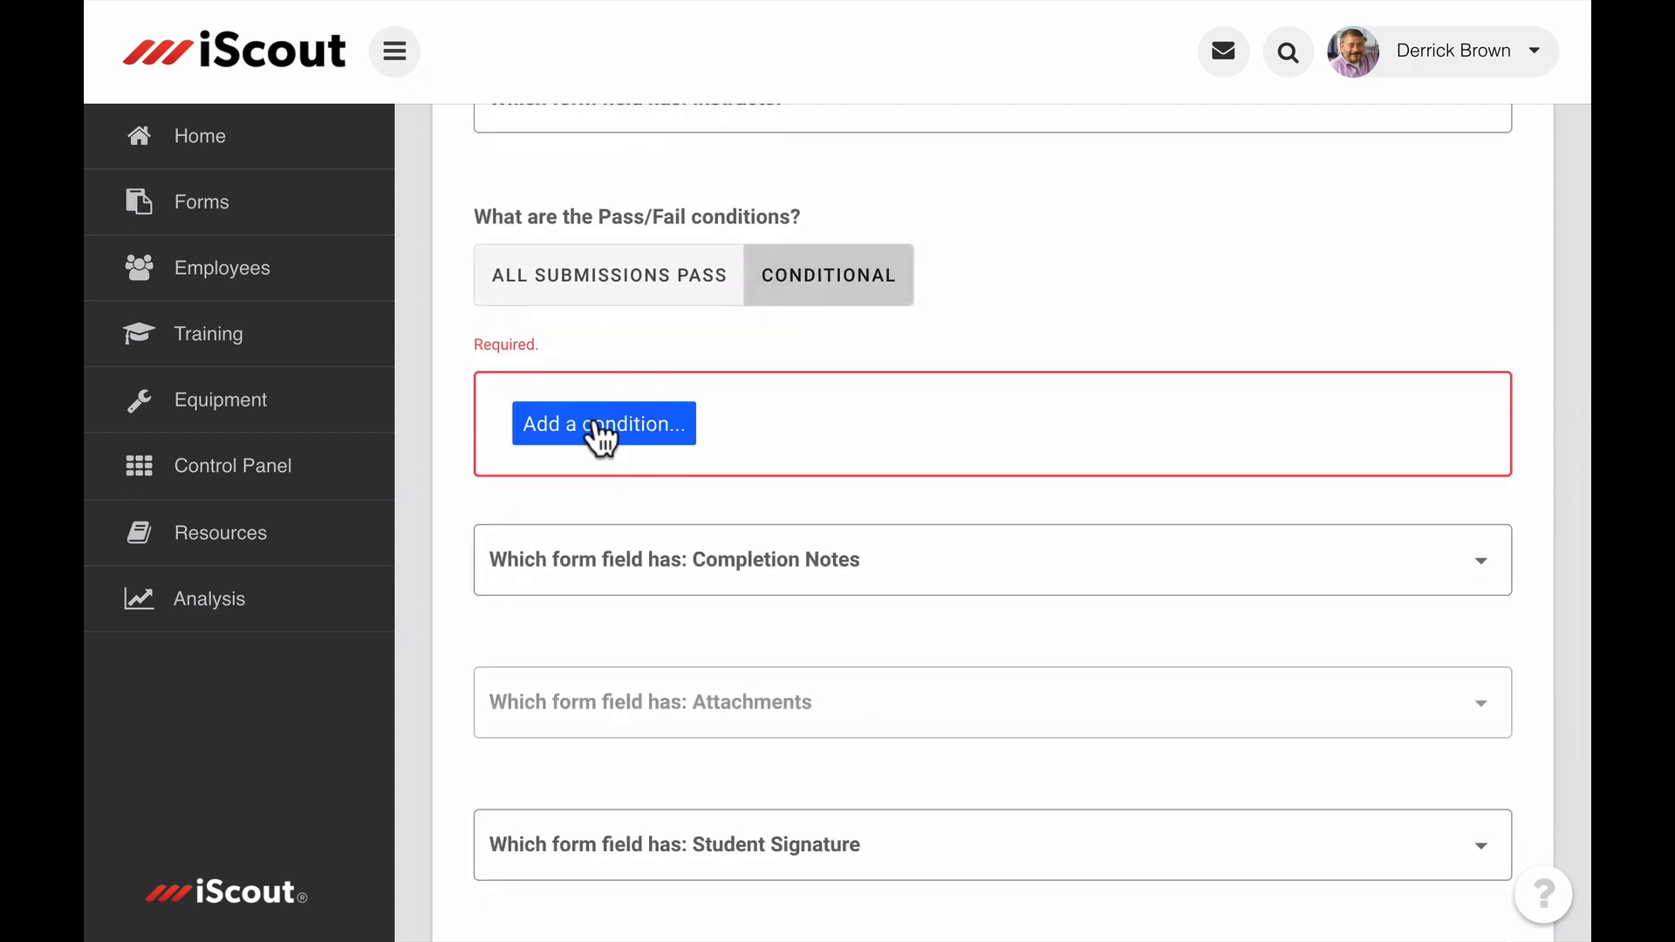
pyautogui.click(602, 423)
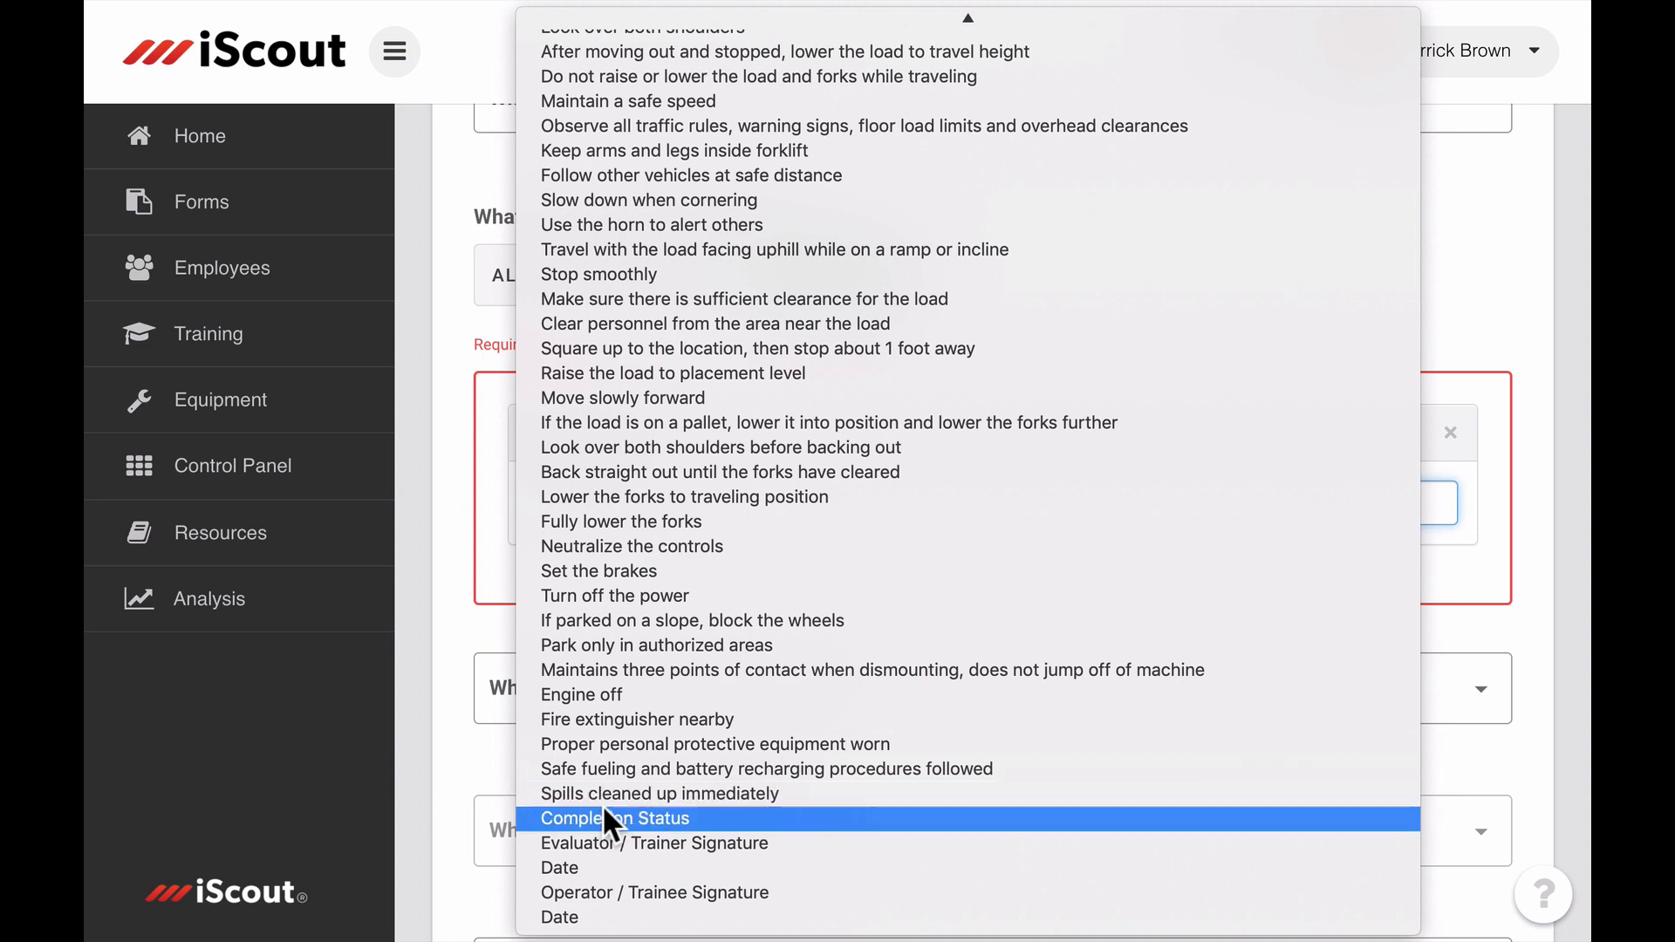
pyautogui.click(612, 818)
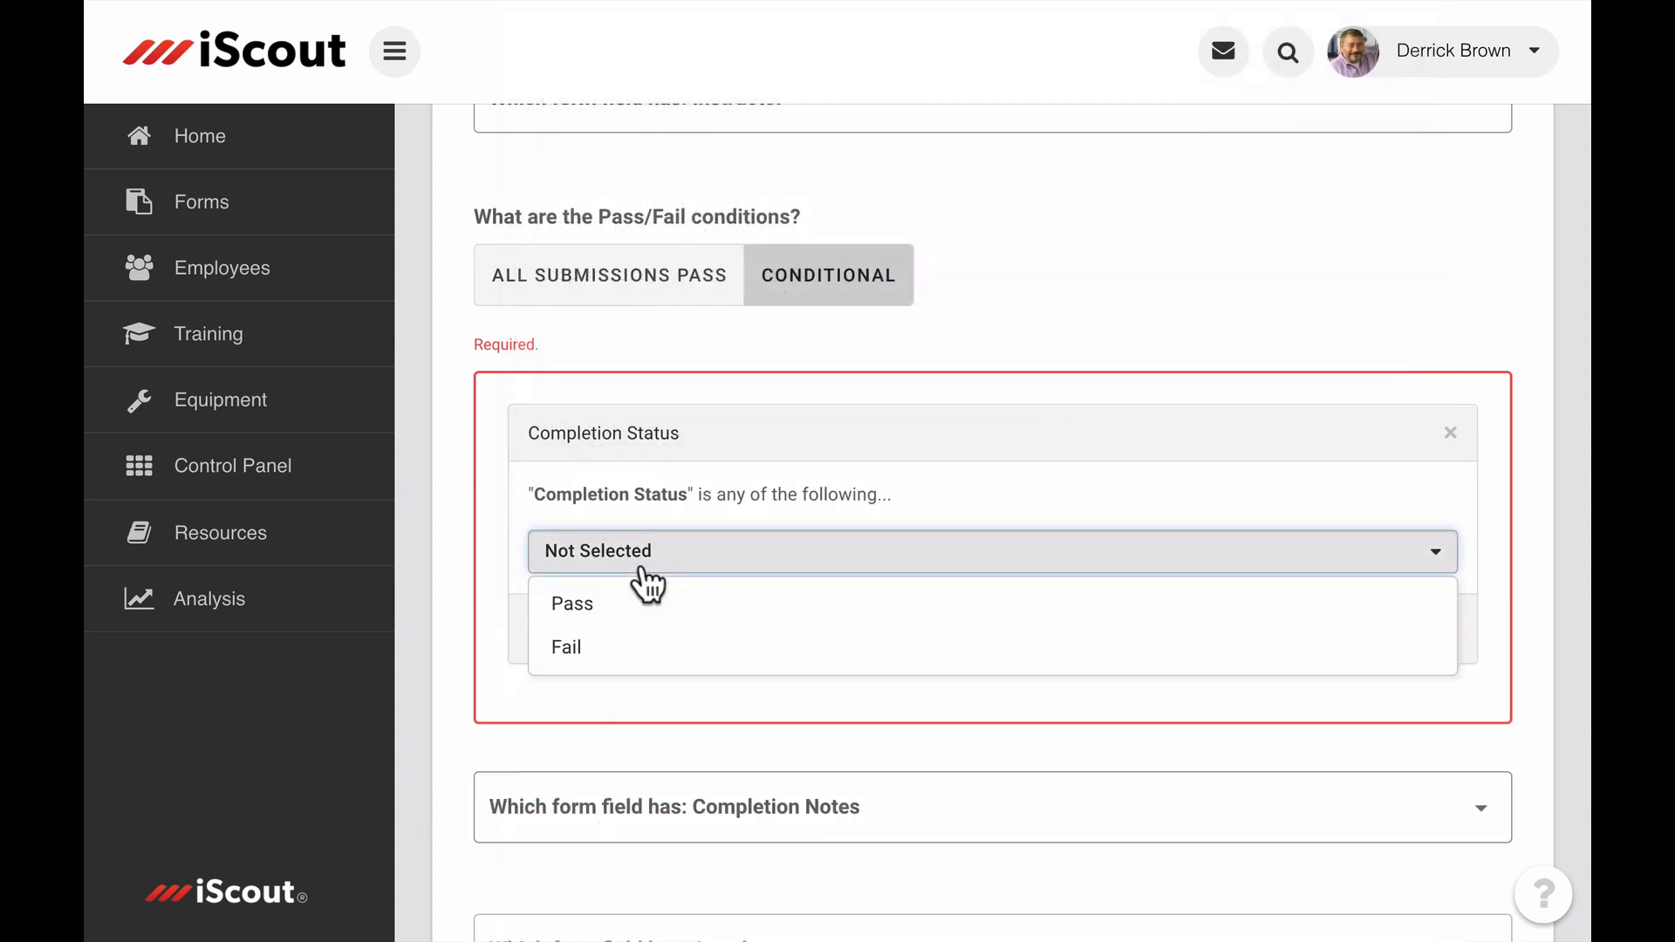
pyautogui.click(572, 602)
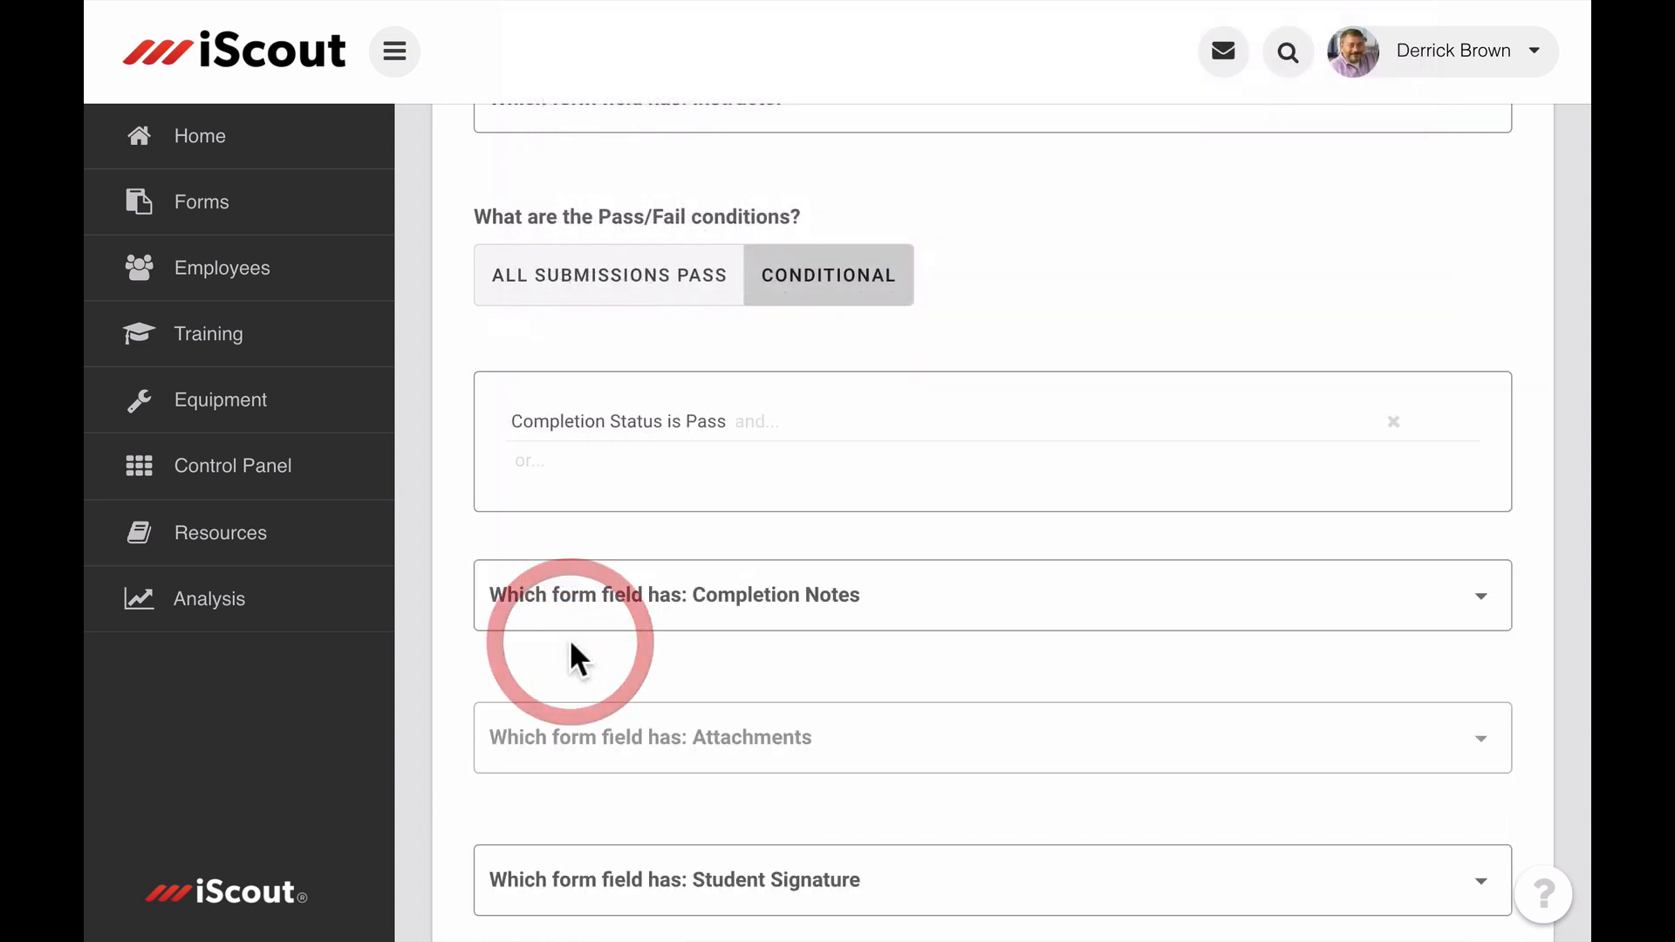
pyautogui.scroll(-3)
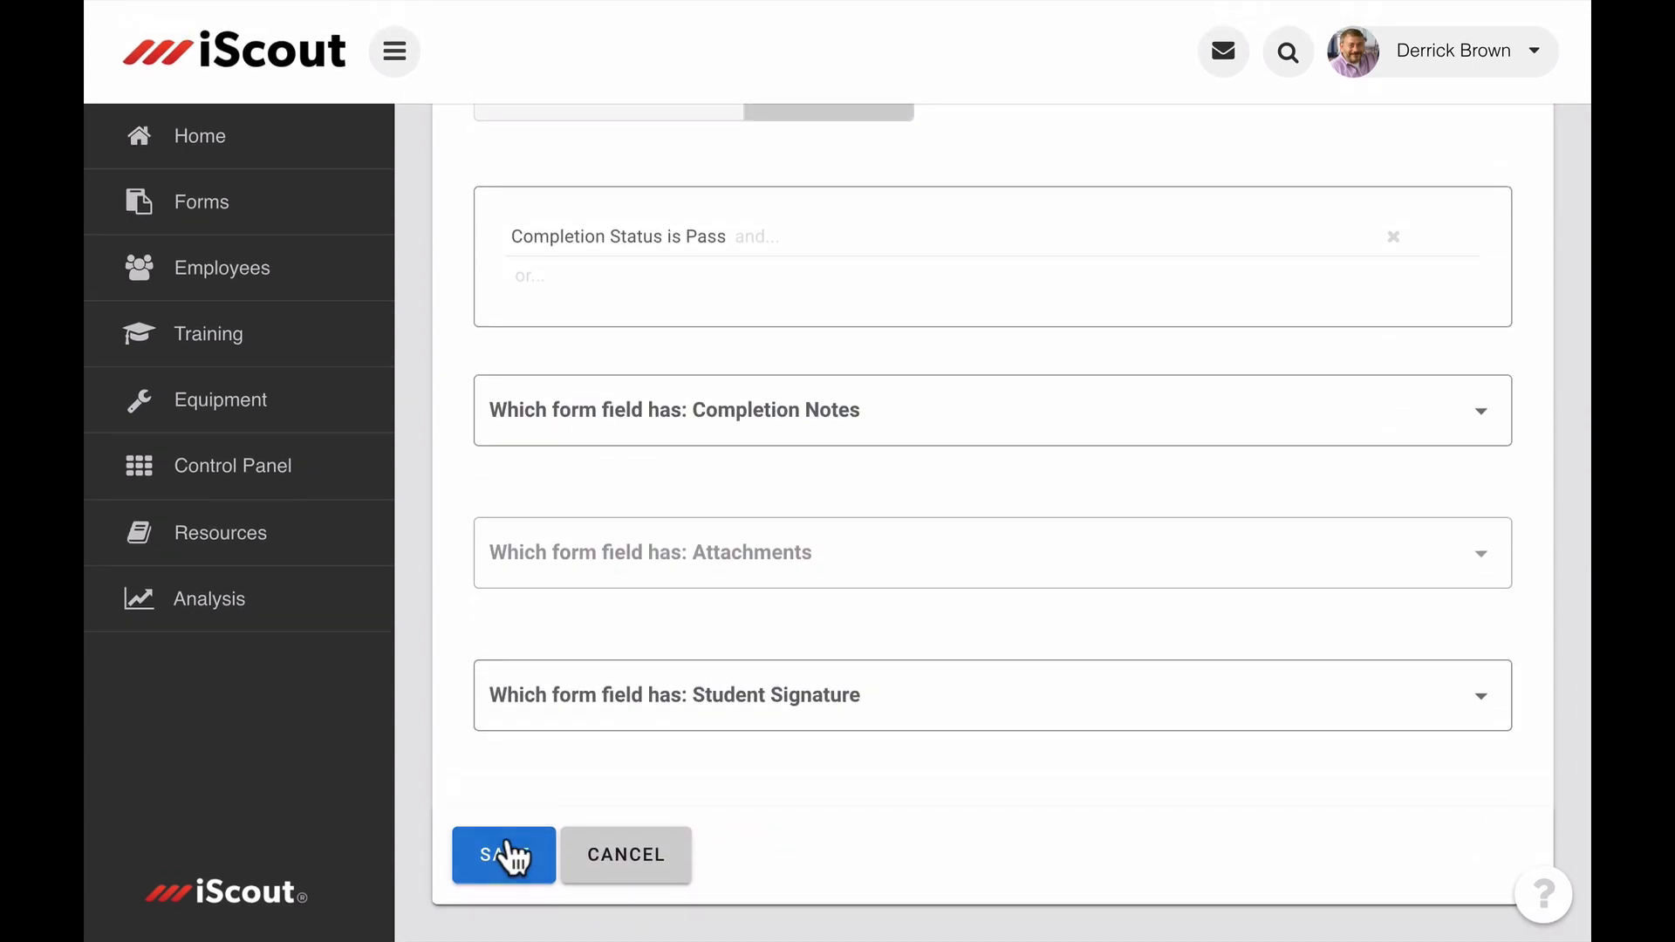
# - Save the form-to-training mapping
pyautogui.click(502, 855)
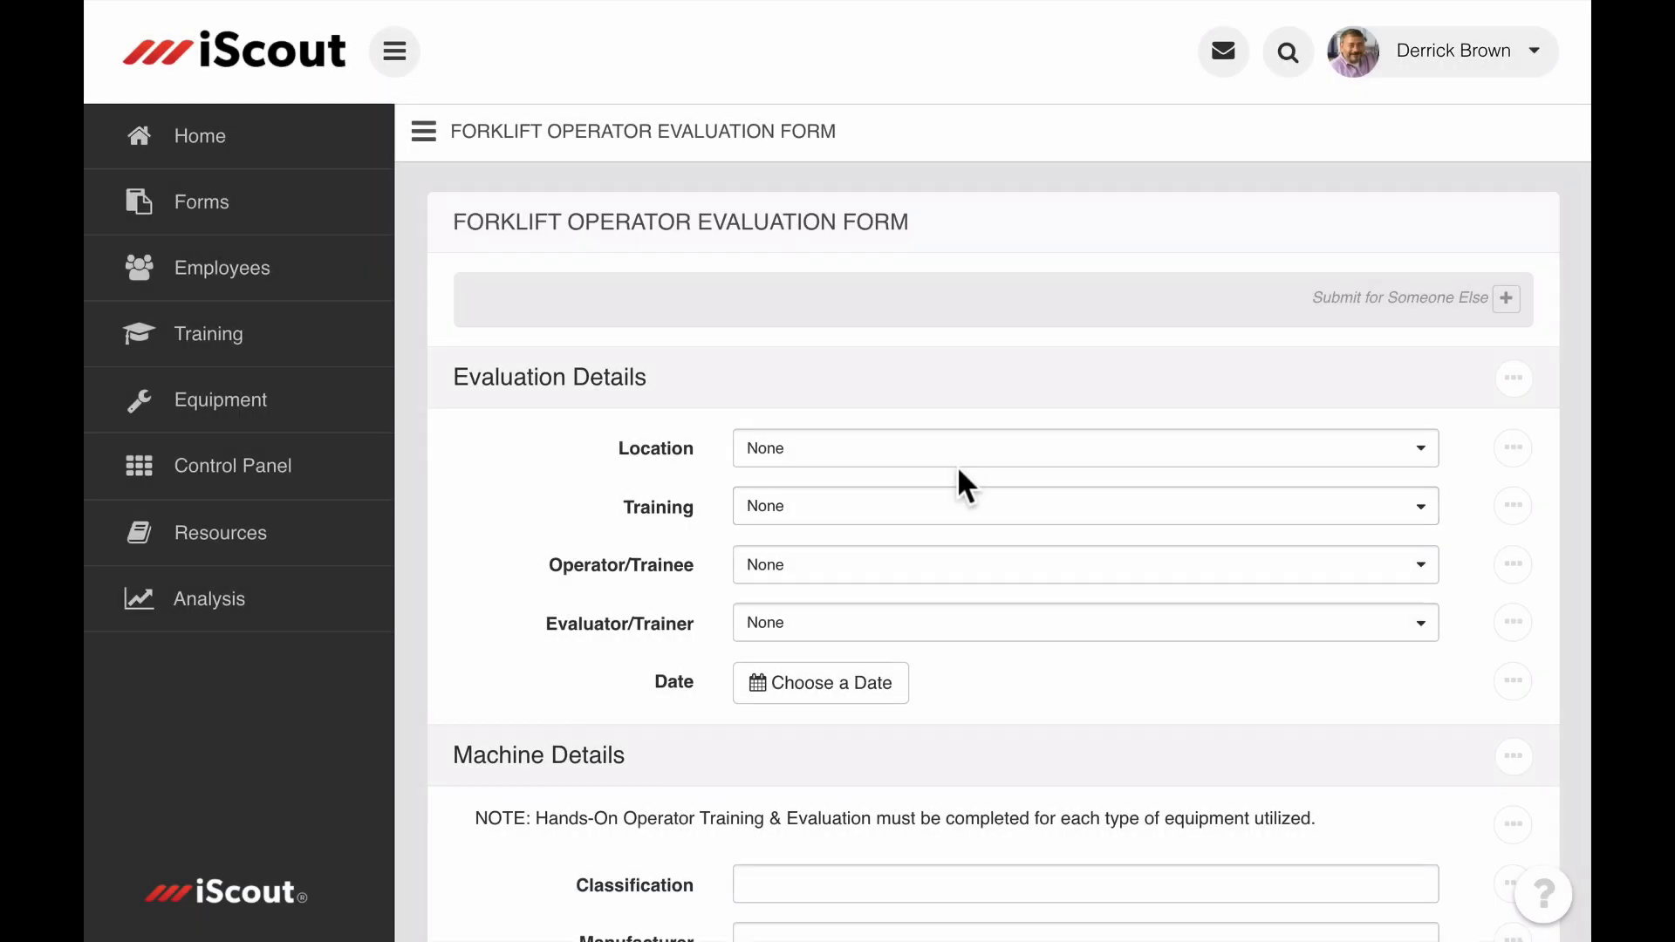
# - Fill the evaluation with Denver, Forklift Operator Evaluation, the trainee, and Completion Status Pass
pyautogui.click(1083, 448)
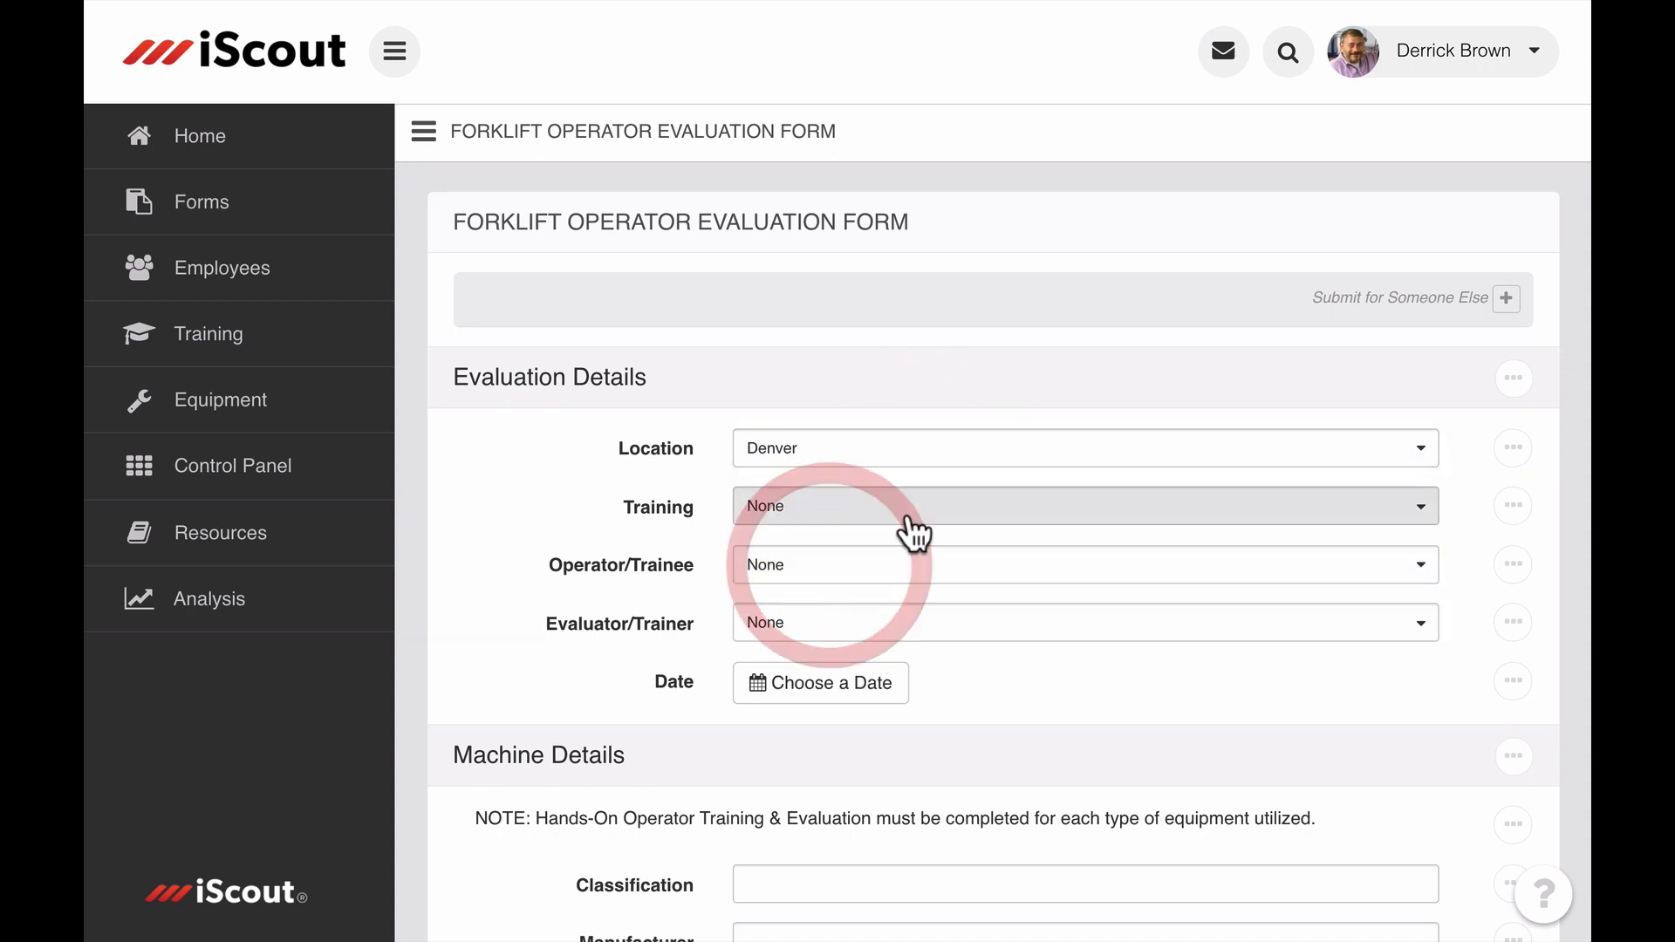
pyautogui.click(1078, 564)
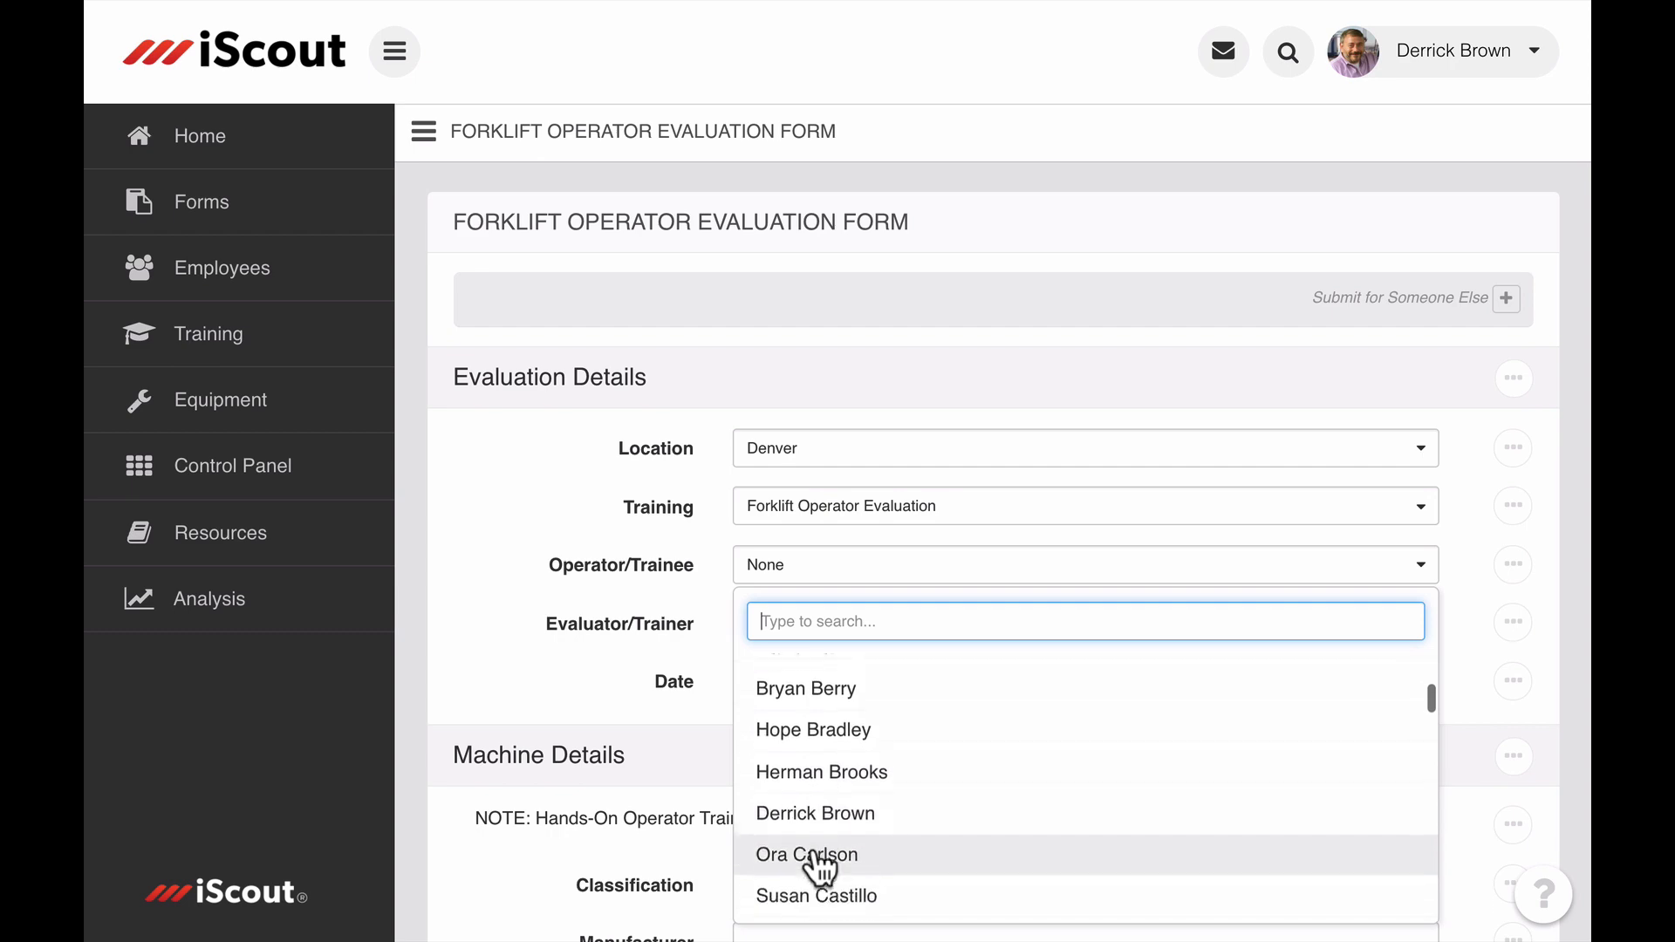
pyautogui.click(814, 813)
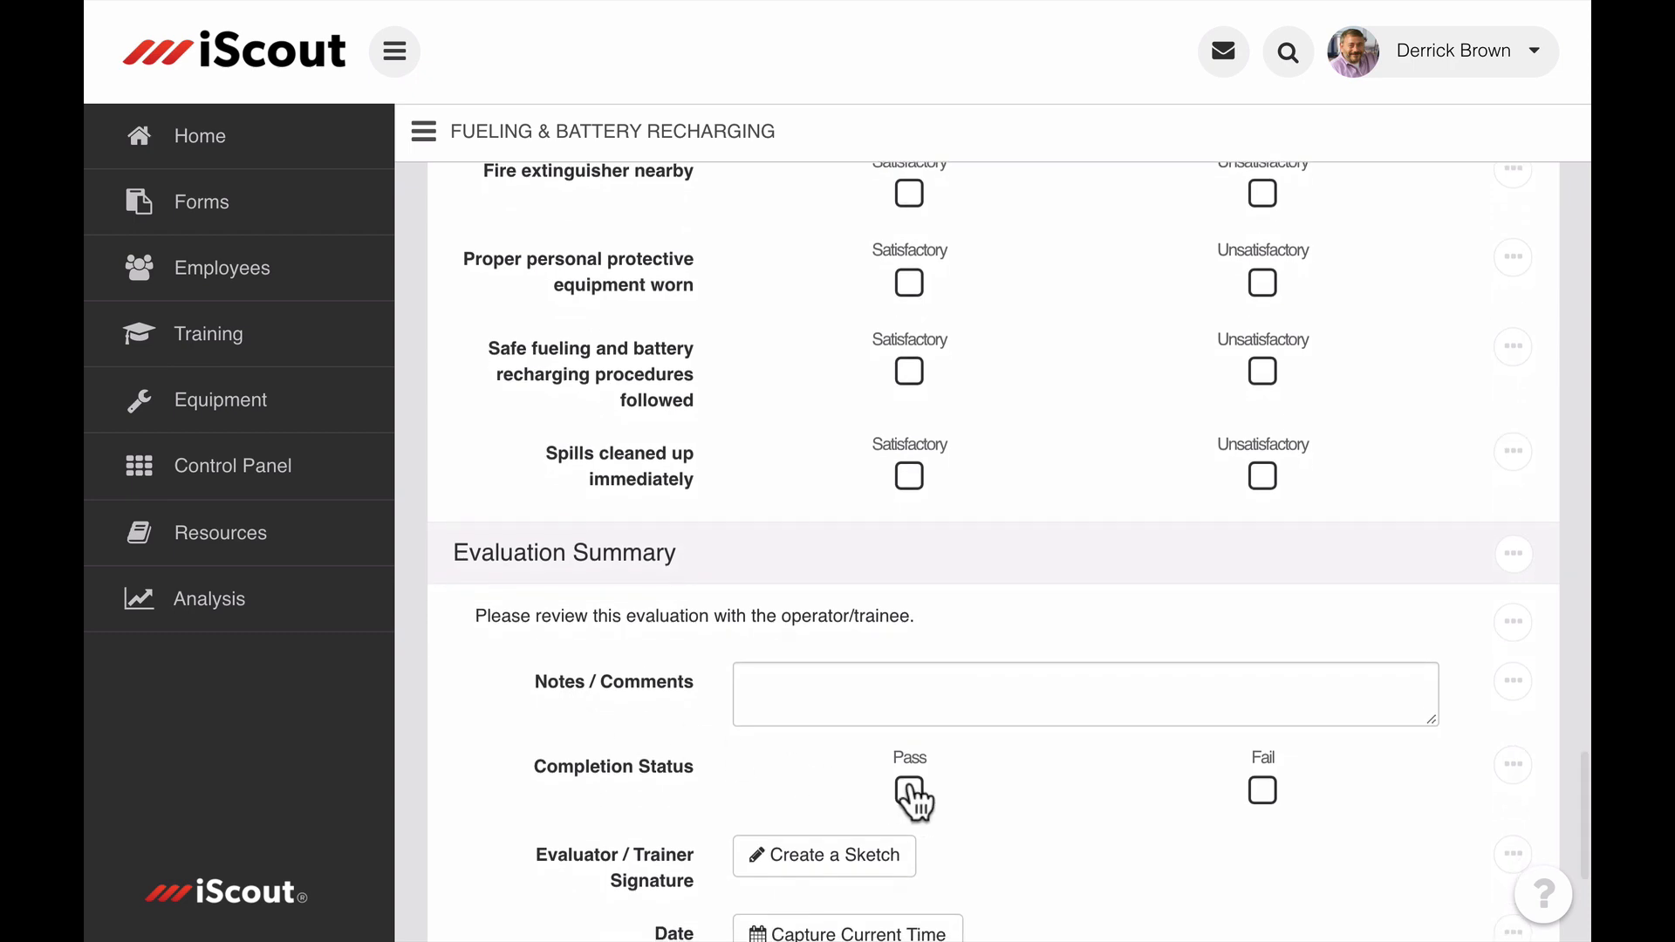
pyautogui.click(908, 792)
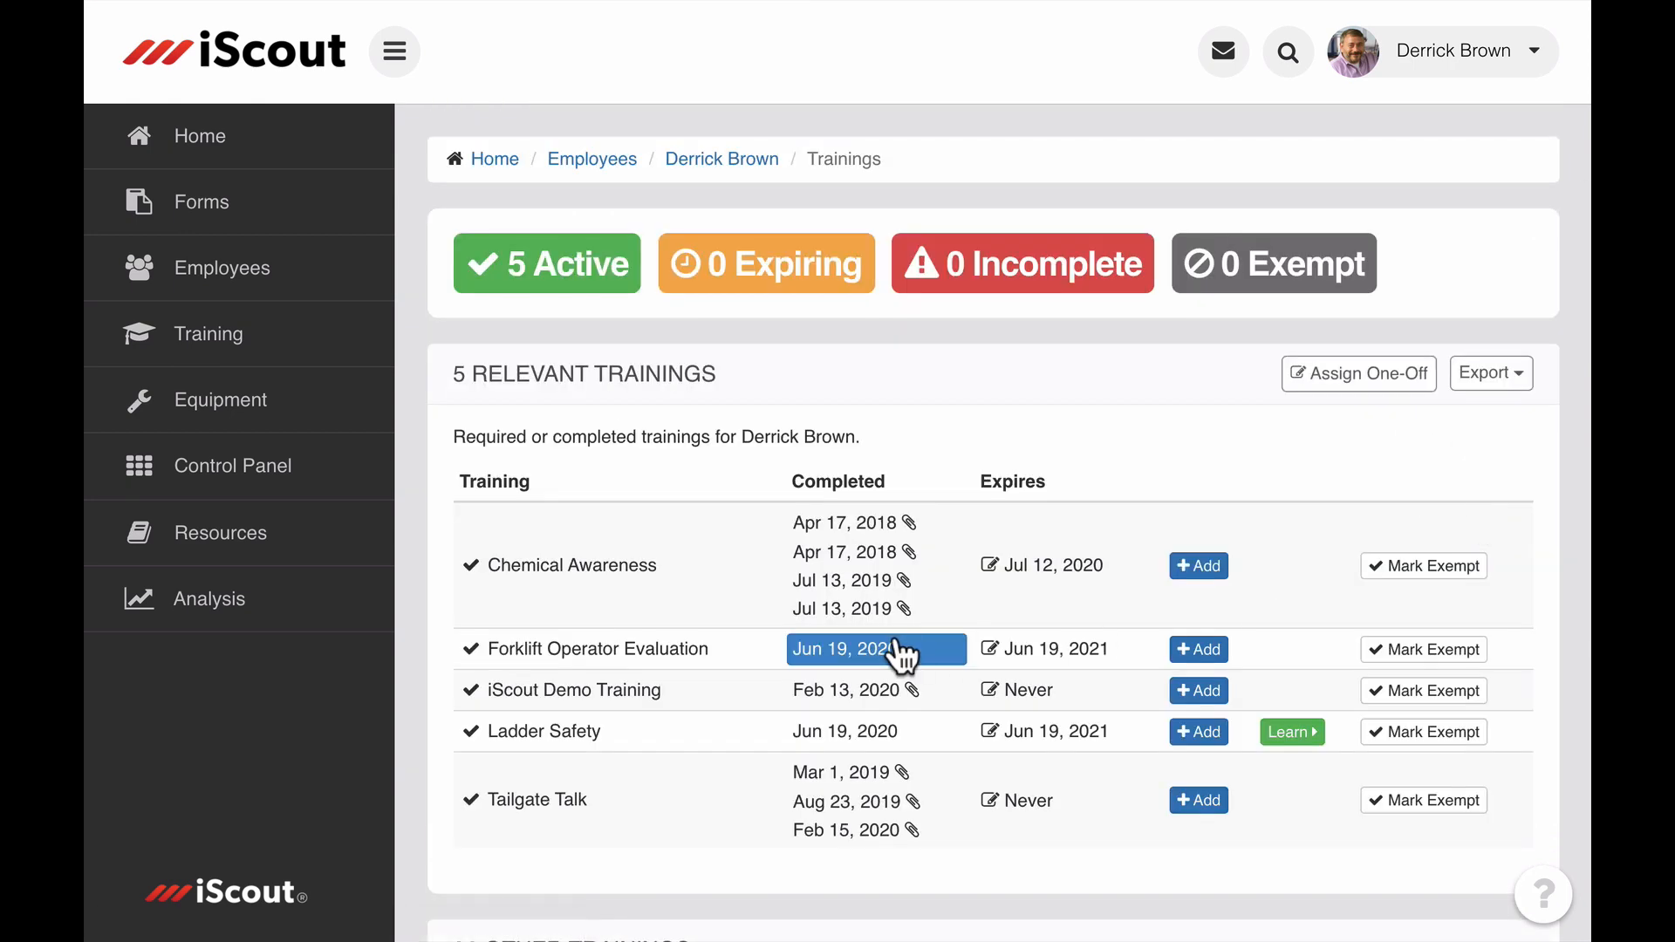
# - Open the Jun 19, 2020 completion record and its Certificate of Completion
pyautogui.click(866, 649)
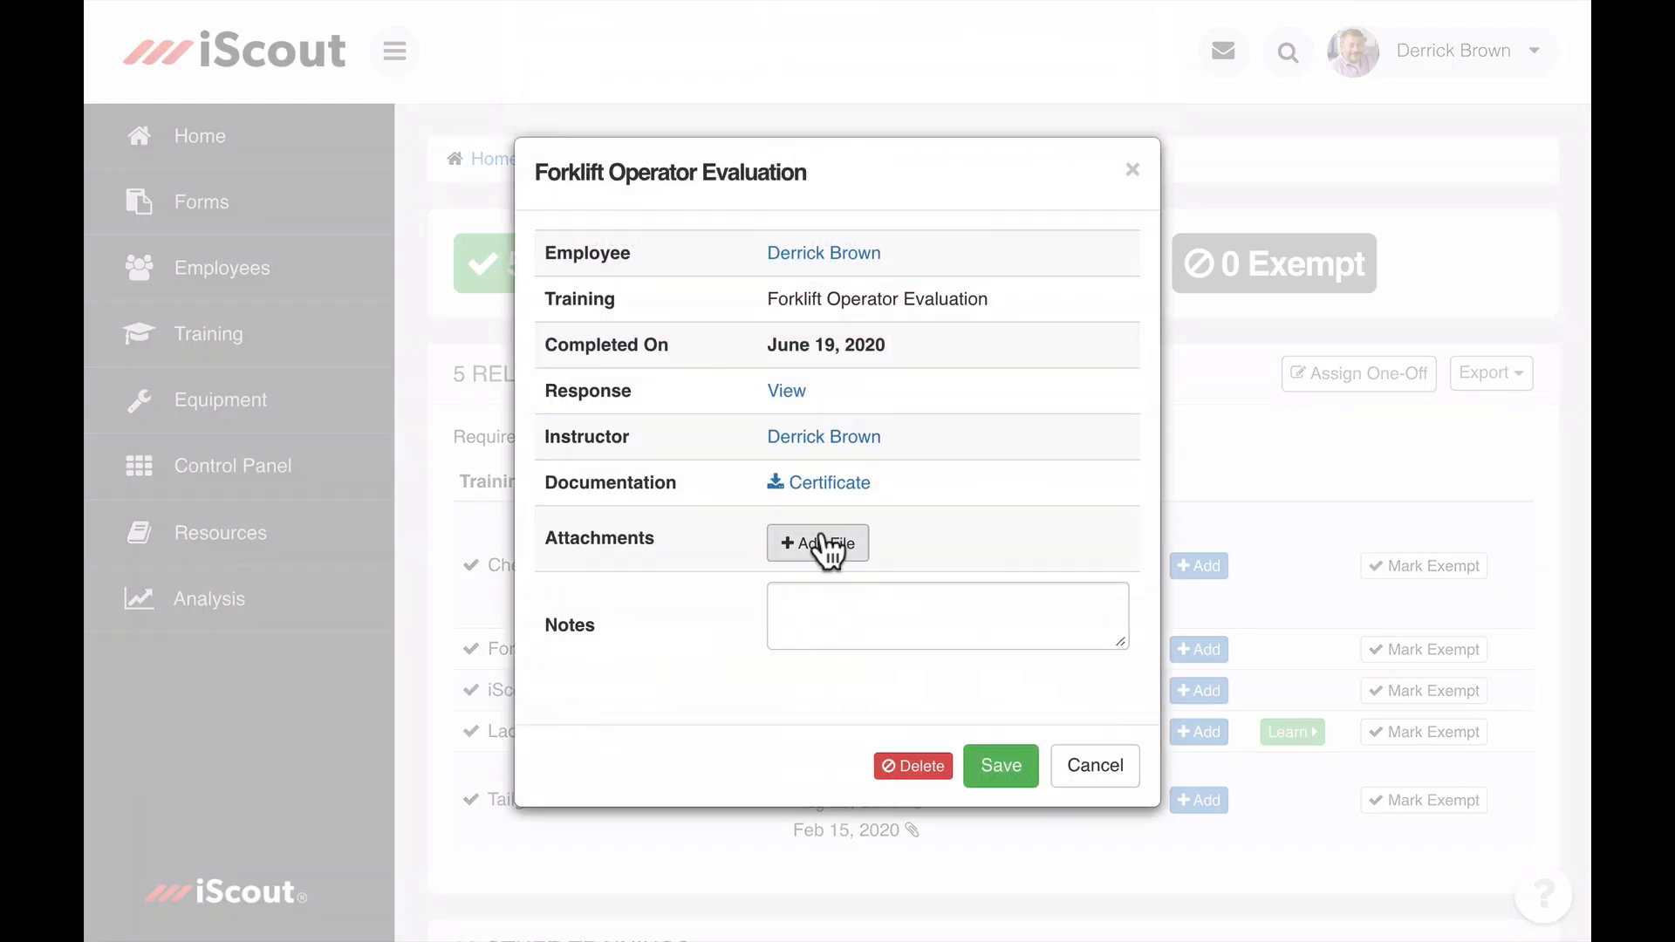
pyautogui.click(825, 481)
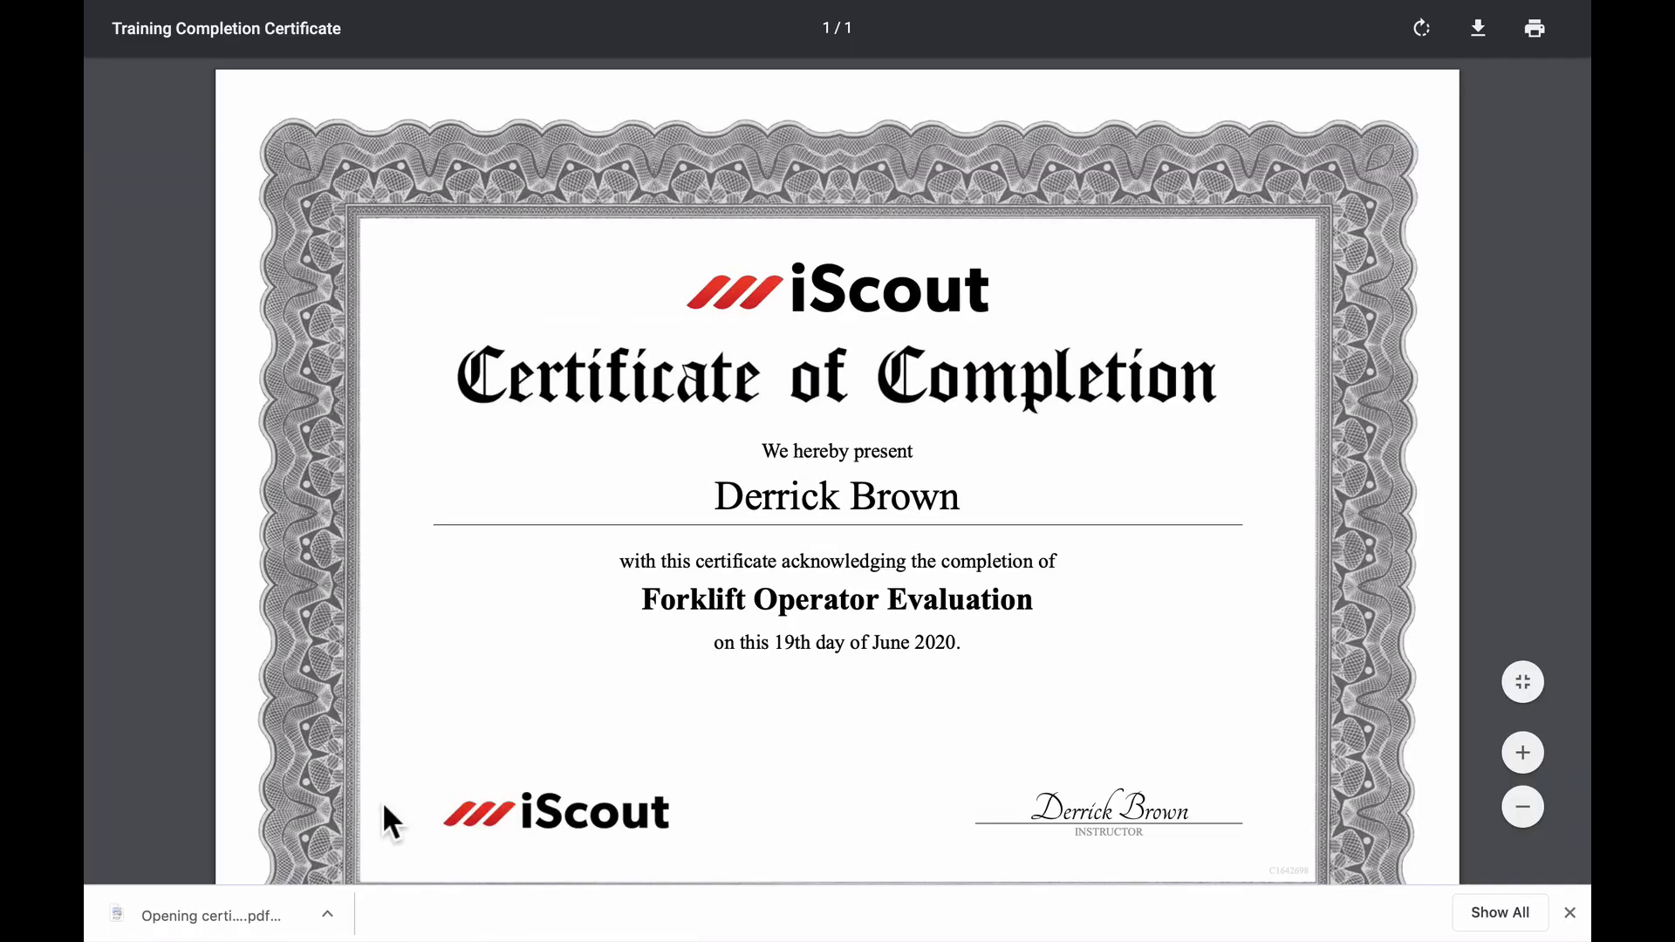